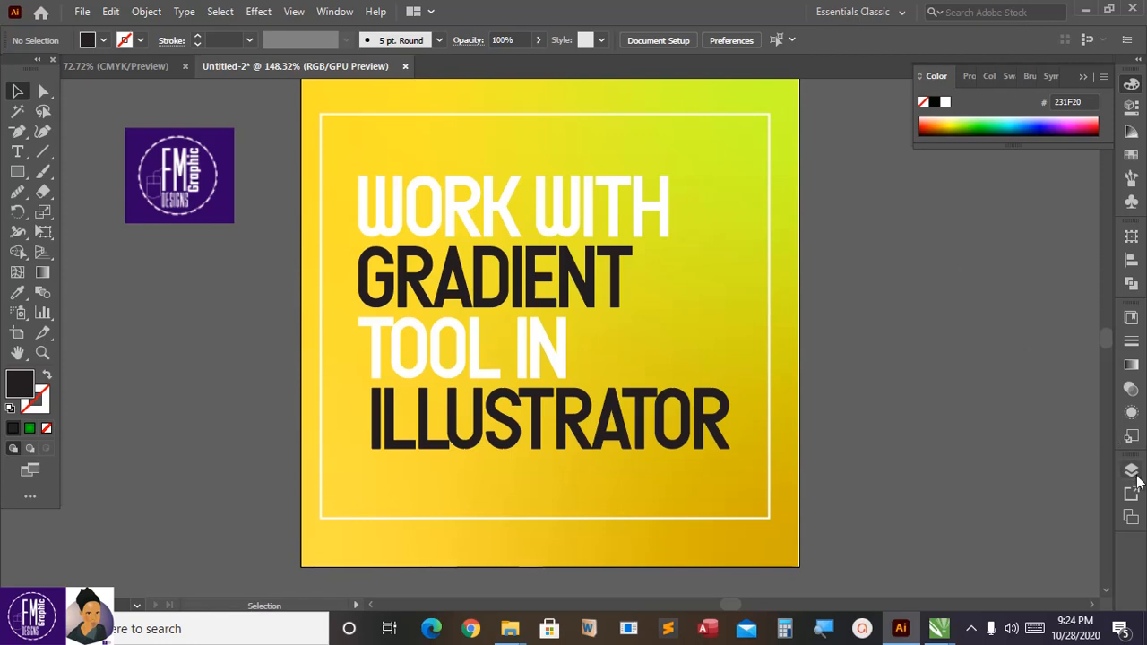
Create a blank Artboard 2 from the Artboards list
{"action": "left_click", "coordinate": [1129, 470]}
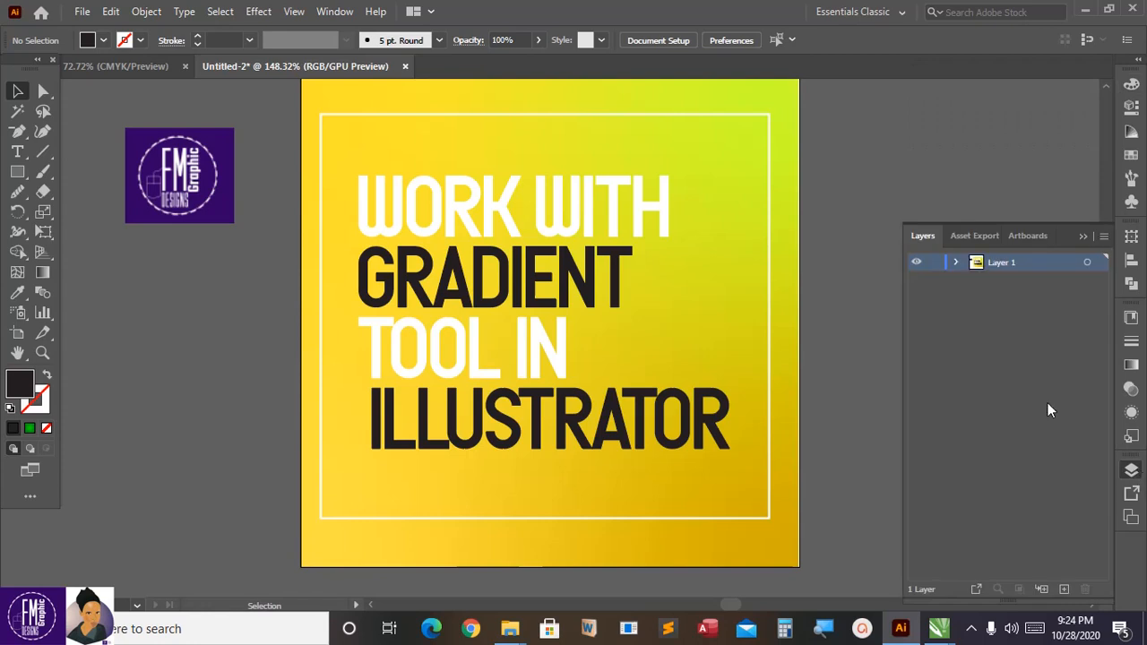
{"action": "left_click", "coordinate": [1031, 236]}
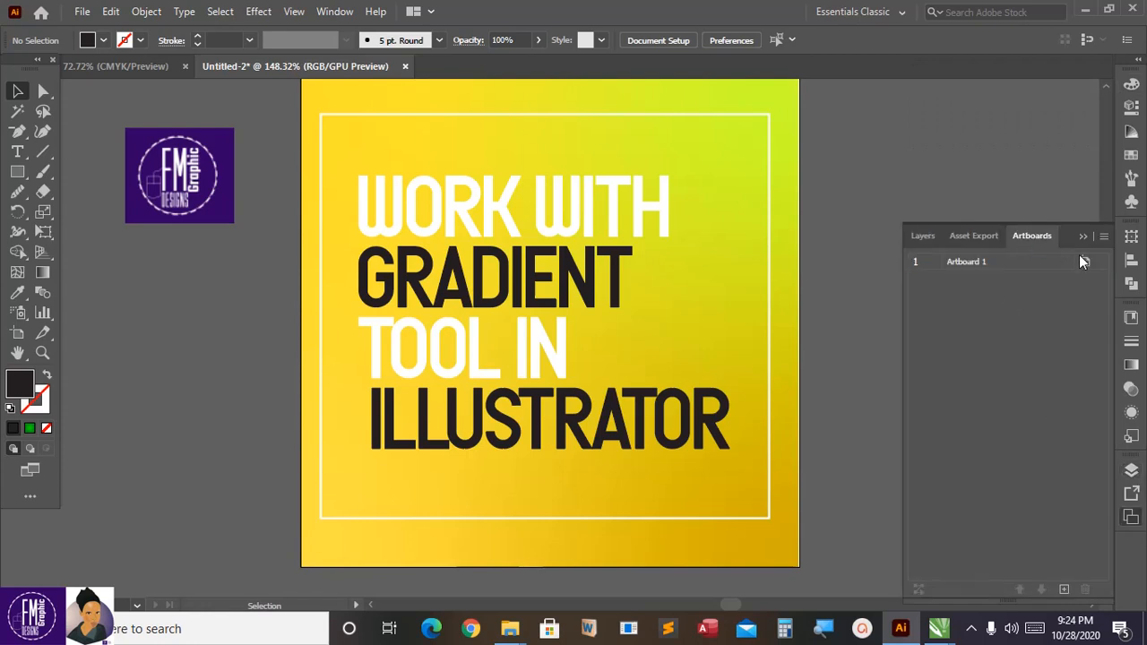
{"action": "mouse_move", "coordinate": [1064, 589]}
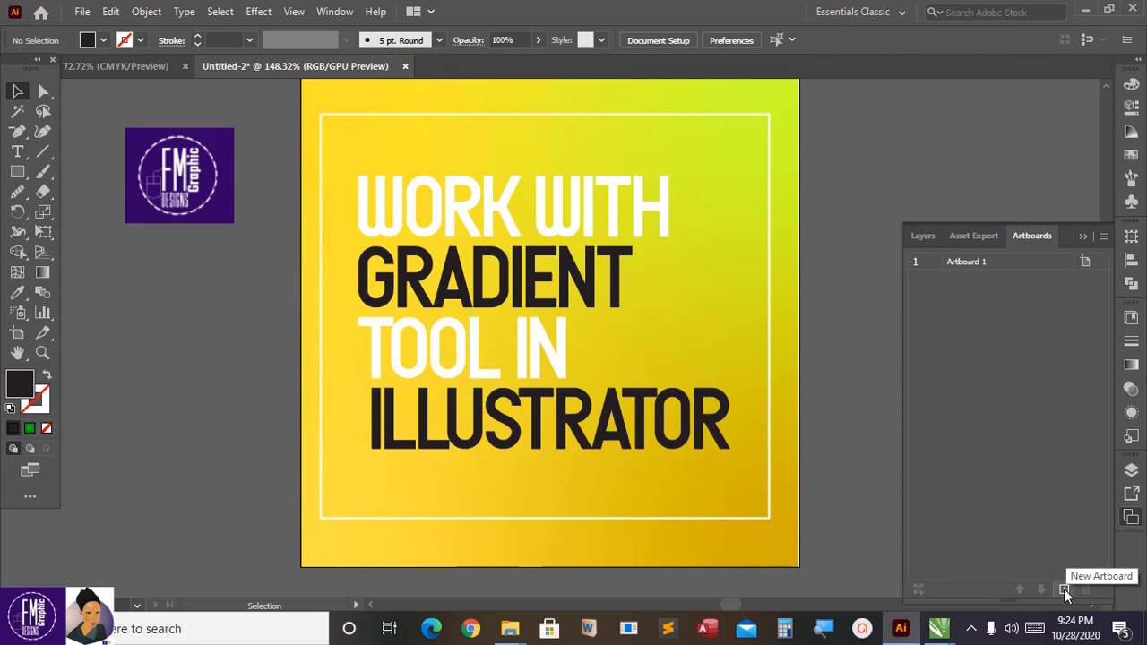
{"action": "left_click", "coordinate": [1064, 589]}
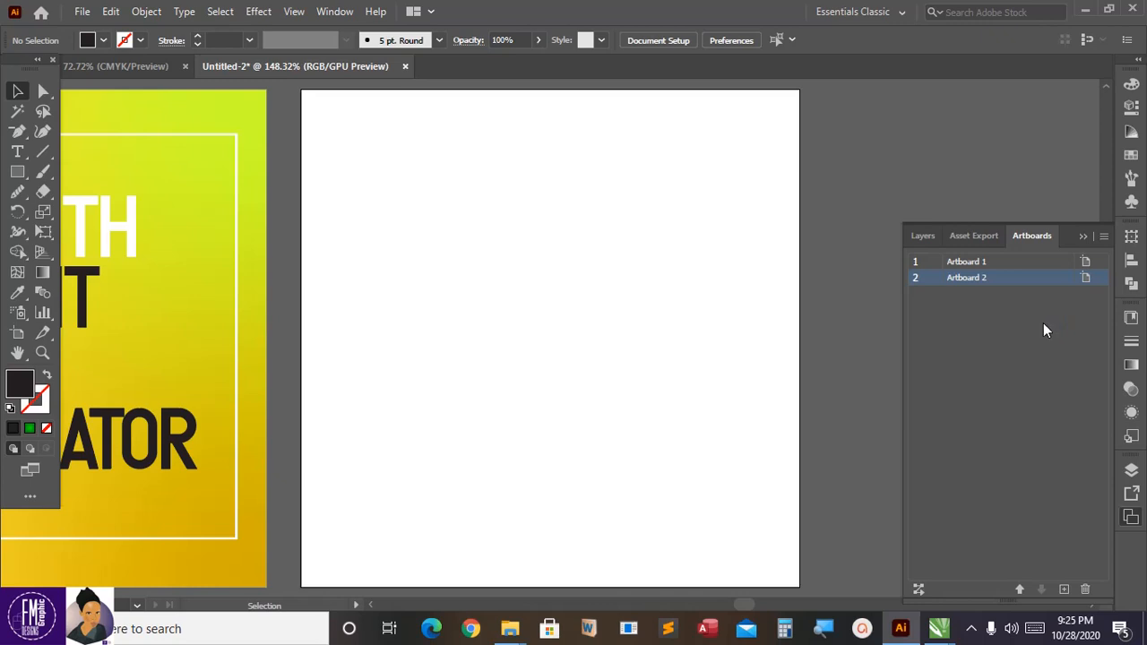
{"action": "mouse_move", "coordinate": [455, 251]}
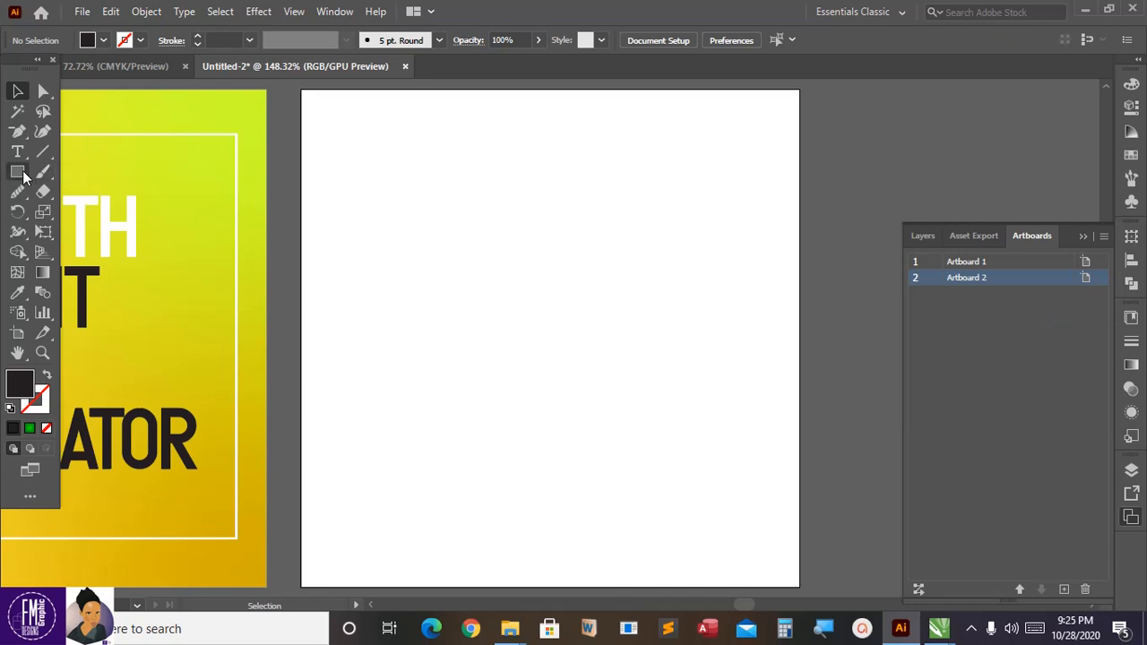
Enable Smart Guides and draw a rectangle snapped to the second artboard's corners
{"action": "left_click", "coordinate": [17, 171]}
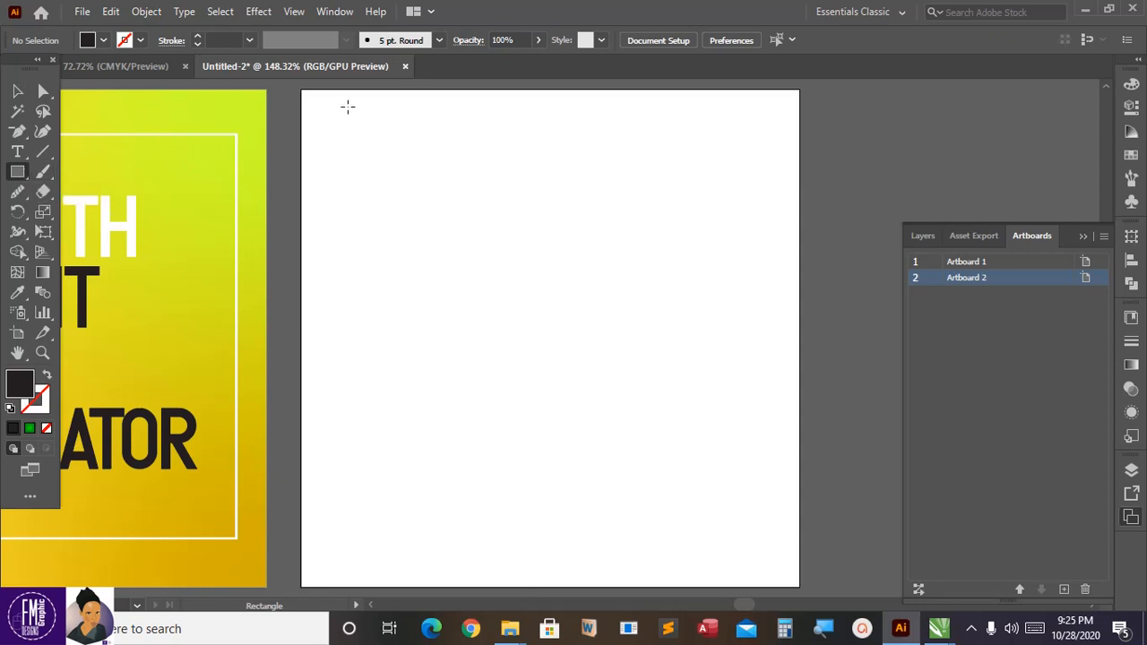
{"action": "mouse_move", "coordinate": [301, 89]}
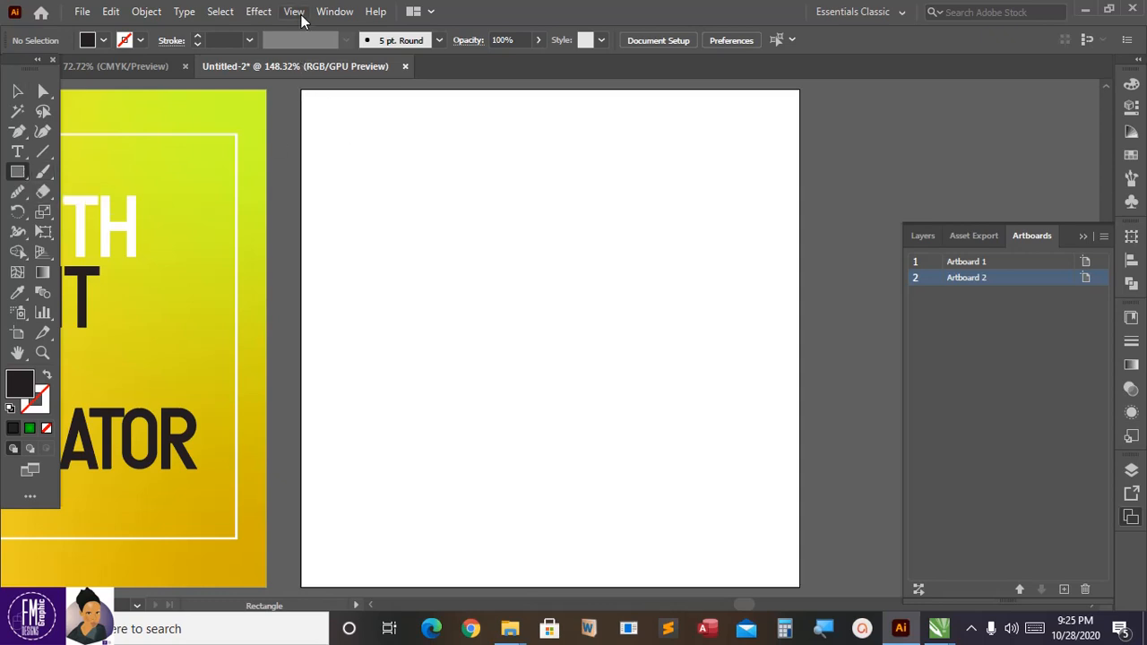
{"action": "left_click", "coordinate": [294, 11]}
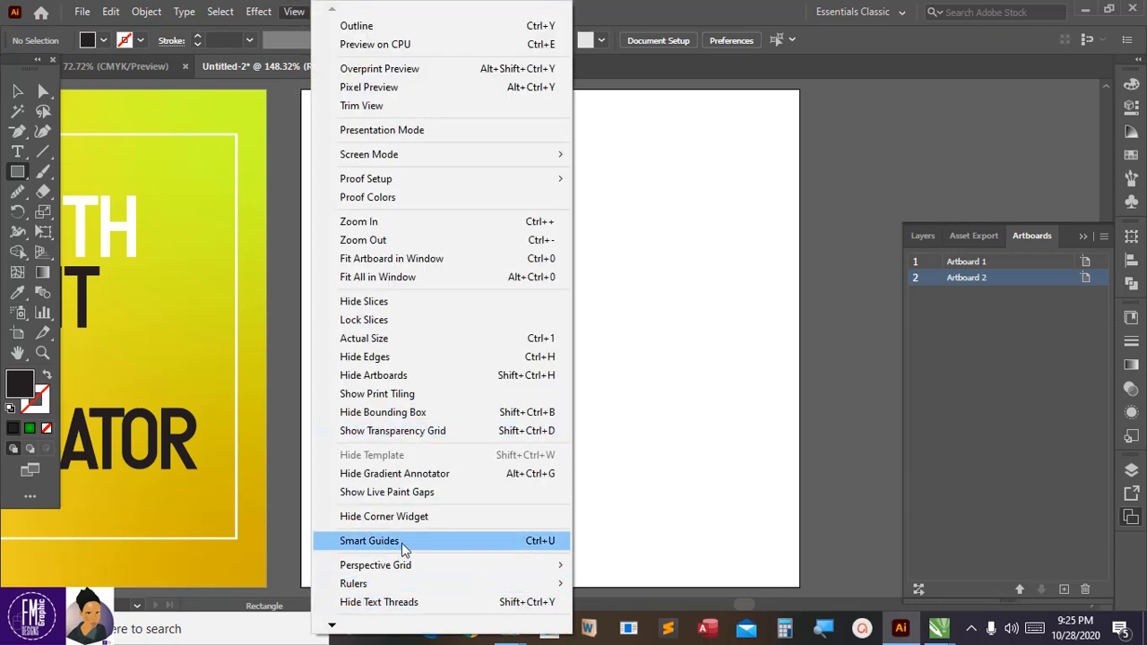
{"action": "left_click", "coordinate": [369, 540]}
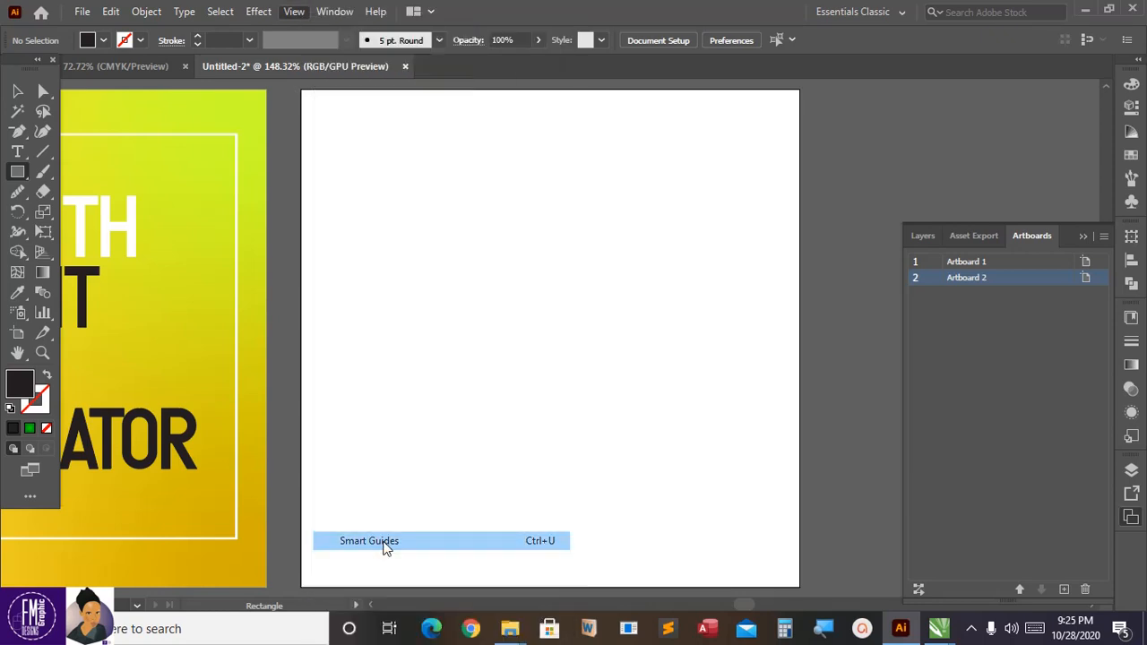
{"action": "left_click", "coordinate": [369, 540]}
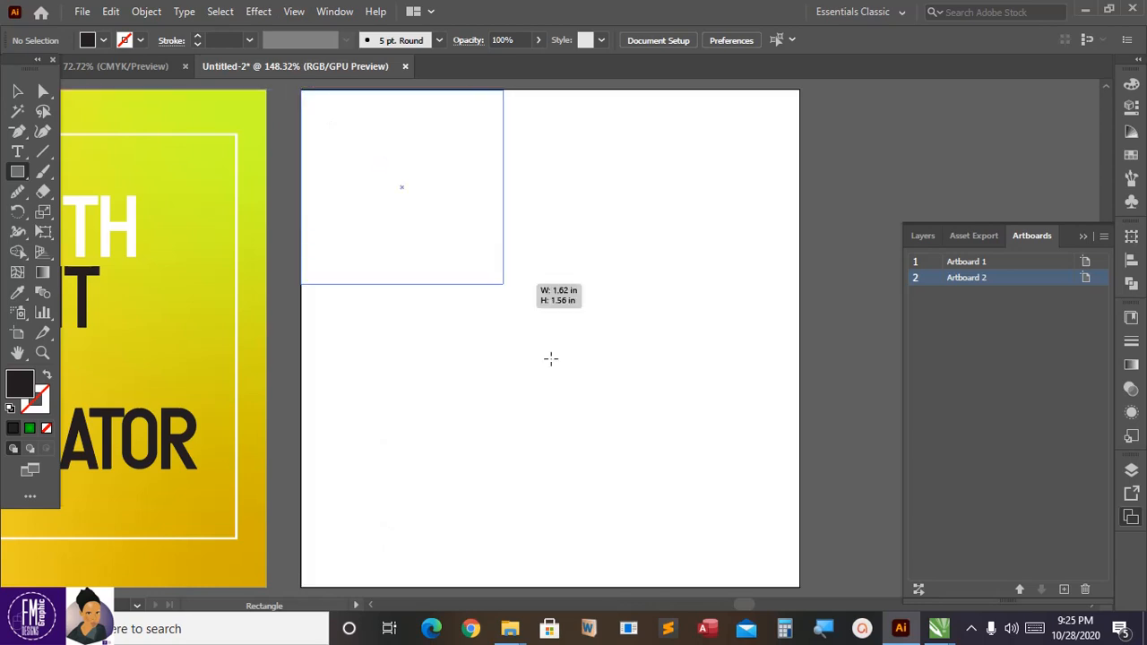
{"action": "left_click_drag", "start_coordinate": [301, 92], "coordinate": [799, 589]}
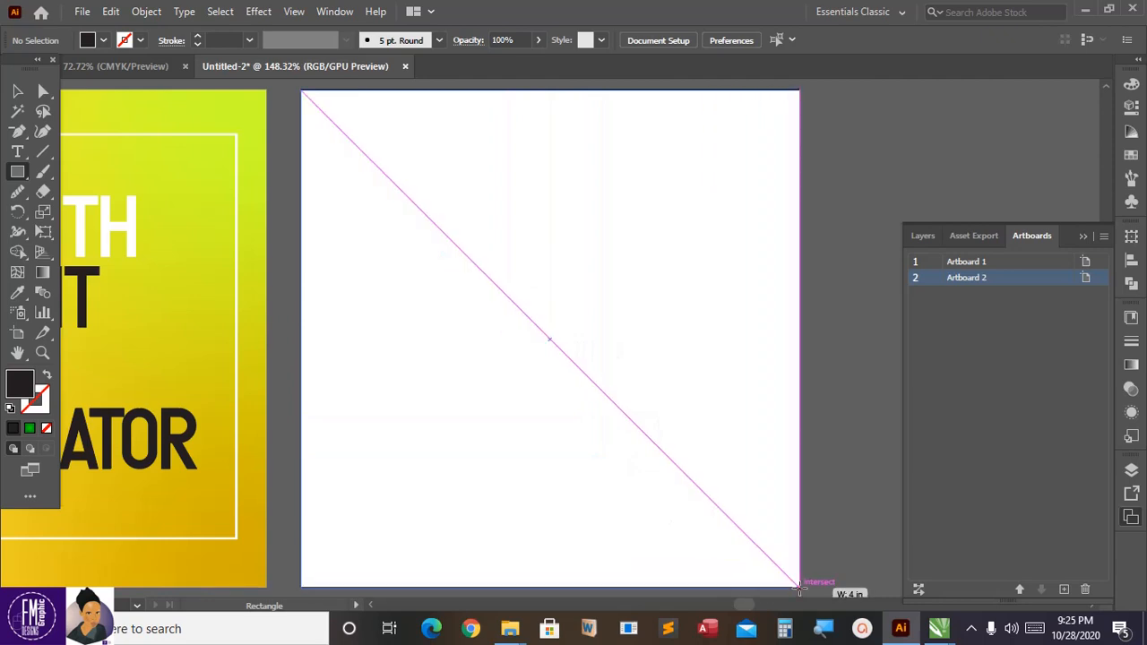
{"action": "left_click_drag", "start_coordinate": [312, 102], "coordinate": [797, 576]}
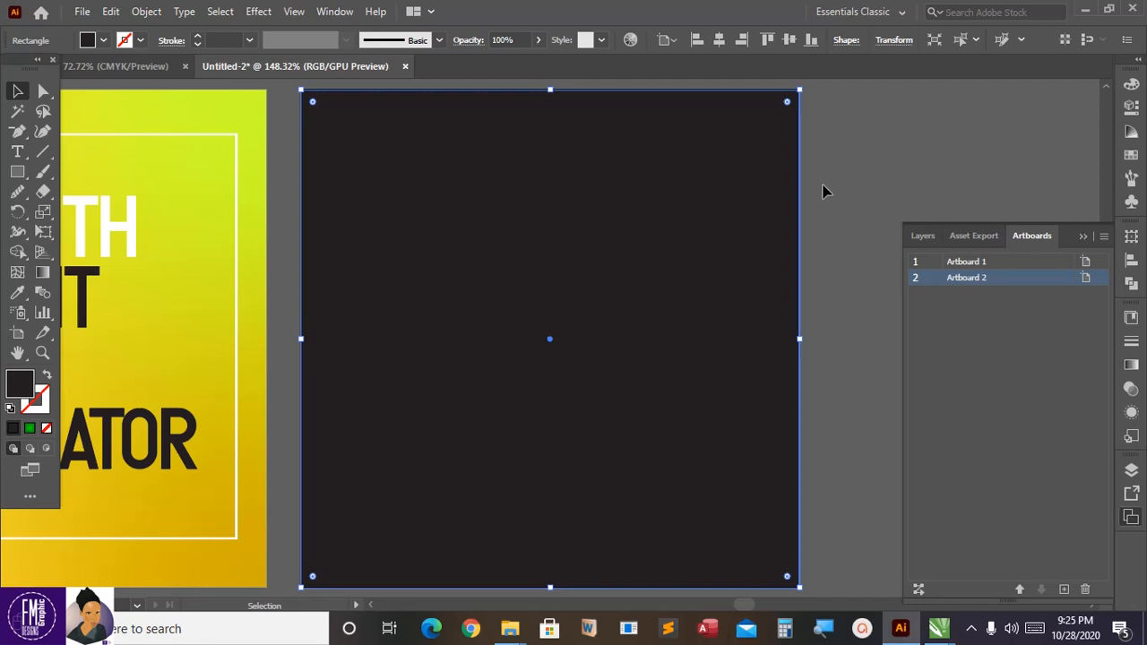
{"action": "mouse_move", "coordinate": [835, 150]}
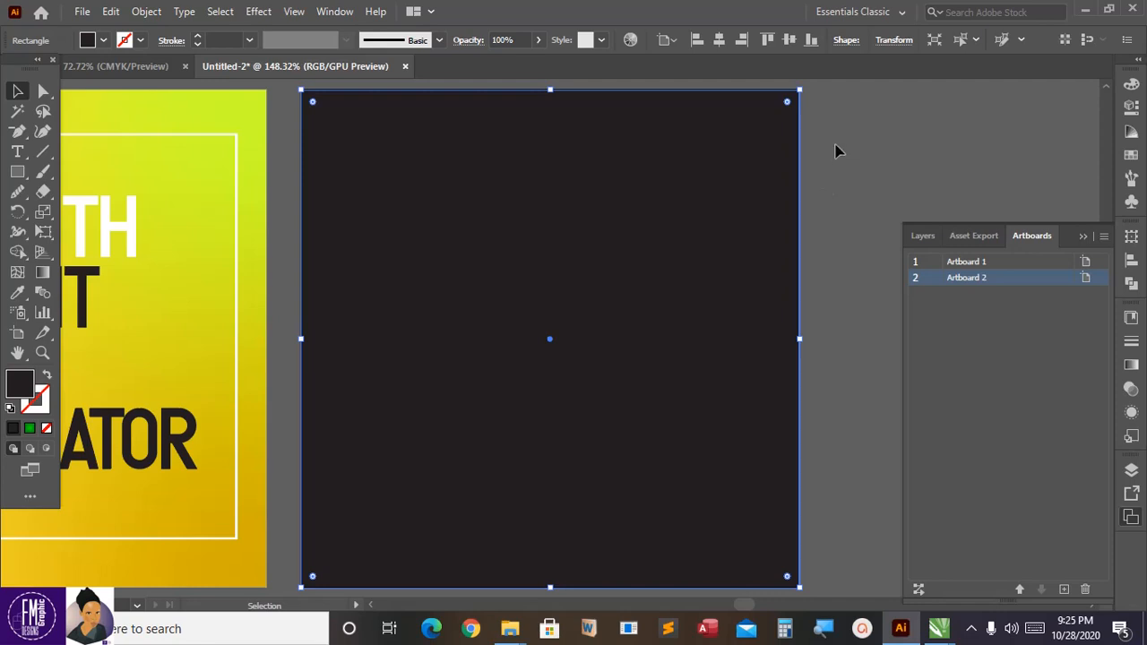
{"action": "mouse_move", "coordinate": [788, 231]}
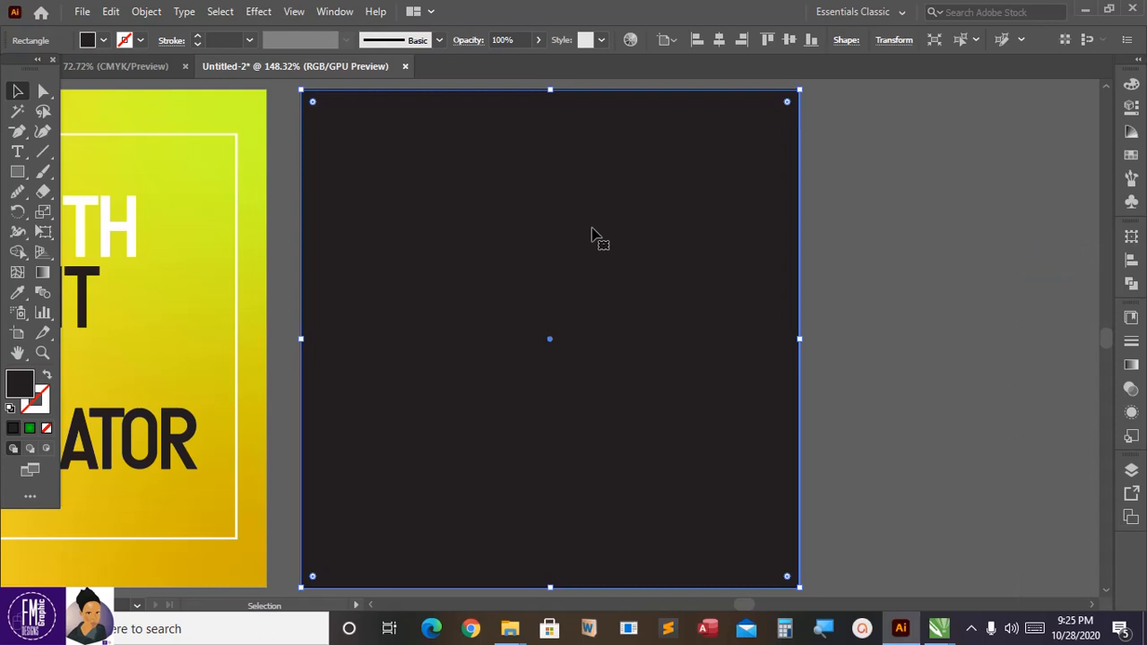
{"action": "mouse_move", "coordinate": [598, 235]}
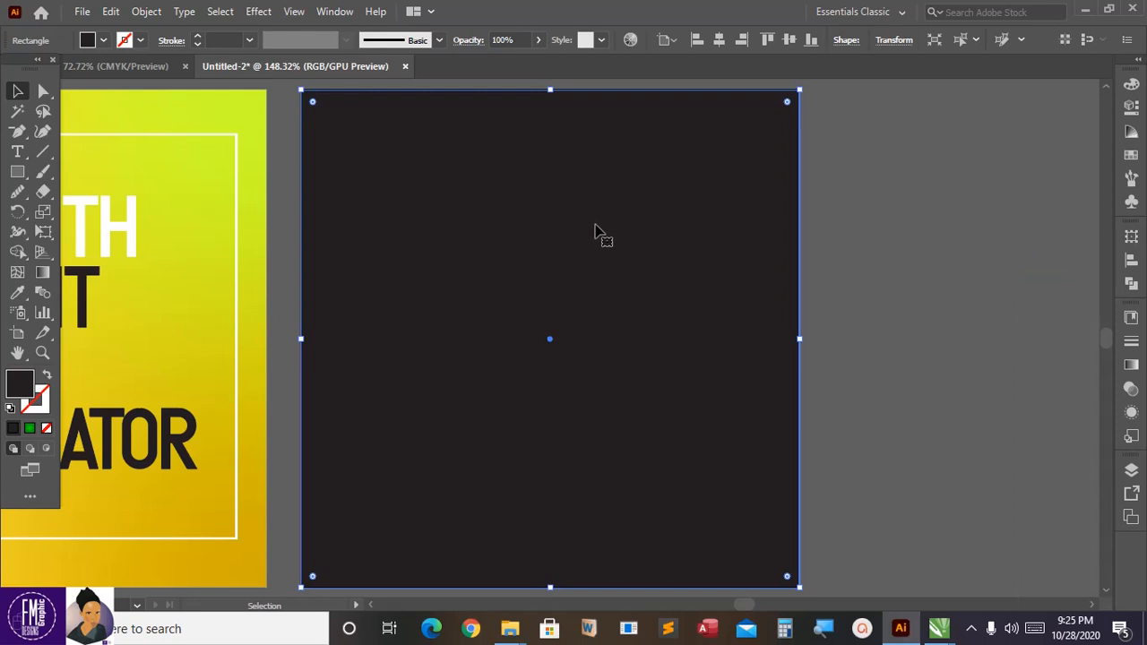
{"action": "mouse_move", "coordinate": [591, 229]}
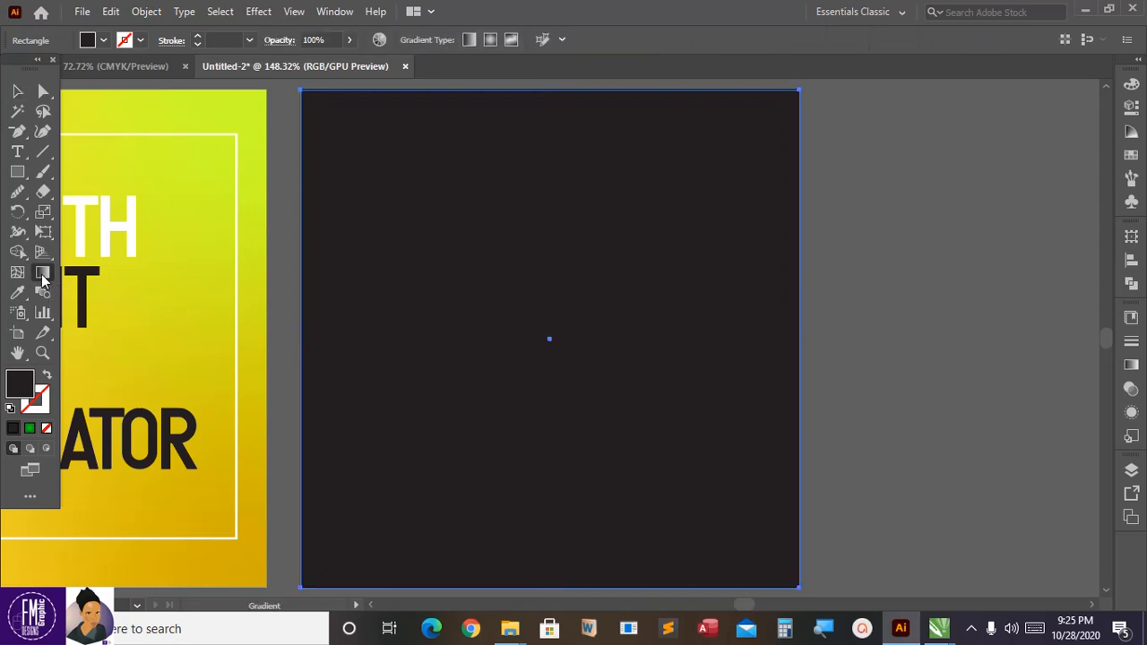
{"action": "mouse_move", "coordinate": [440, 319]}
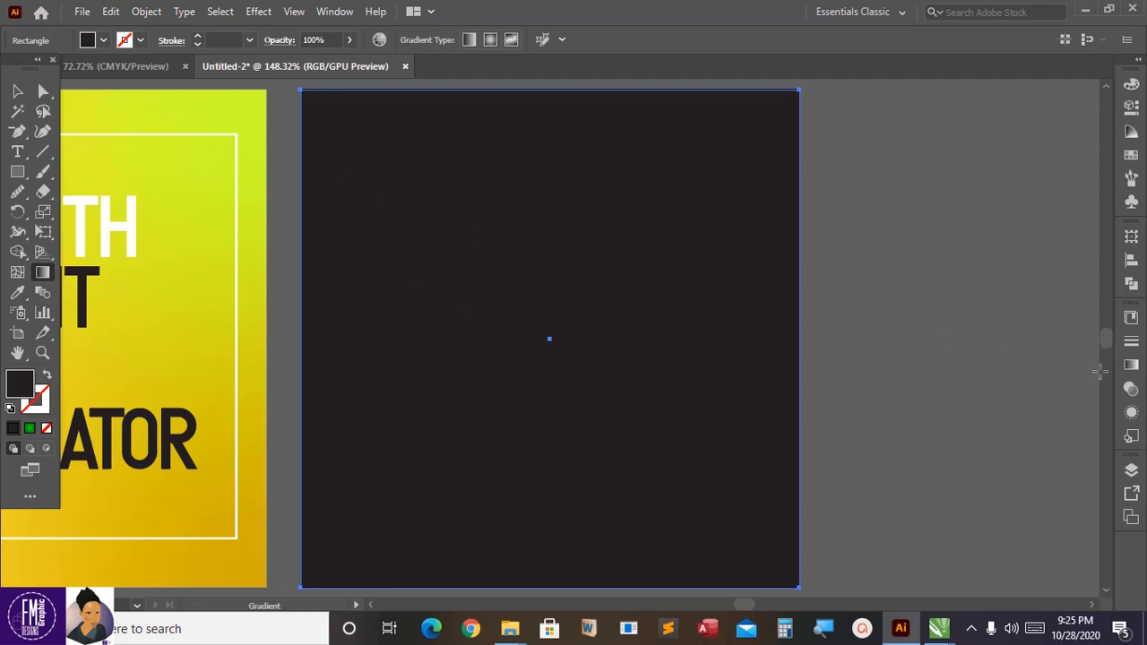
Apply a default gradient, try the Orange, Yellow preset, then switch to Fading Sky
{"action": "left_click", "coordinate": [1130, 367]}
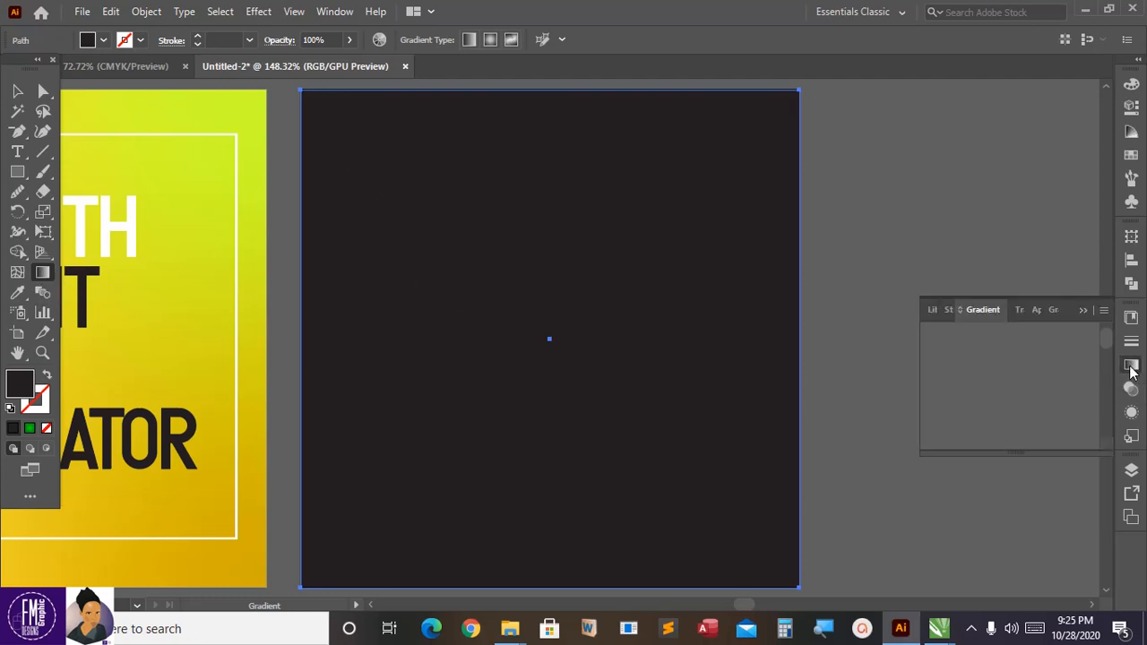
{"action": "left_click", "coordinate": [1130, 365]}
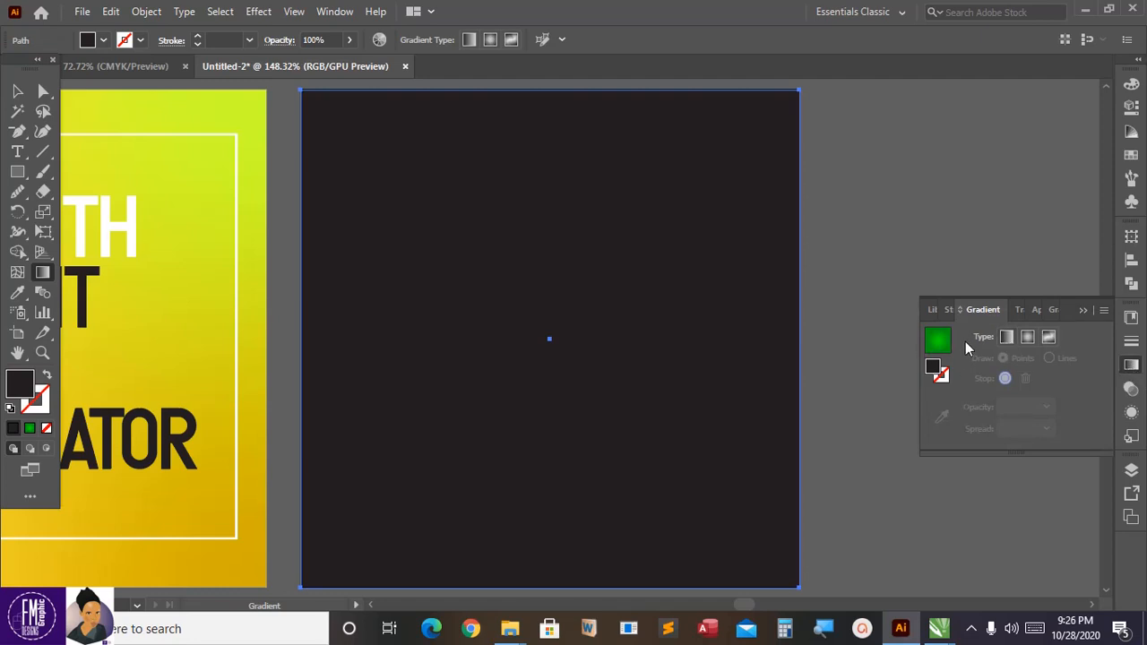
{"action": "left_click", "coordinate": [937, 339]}
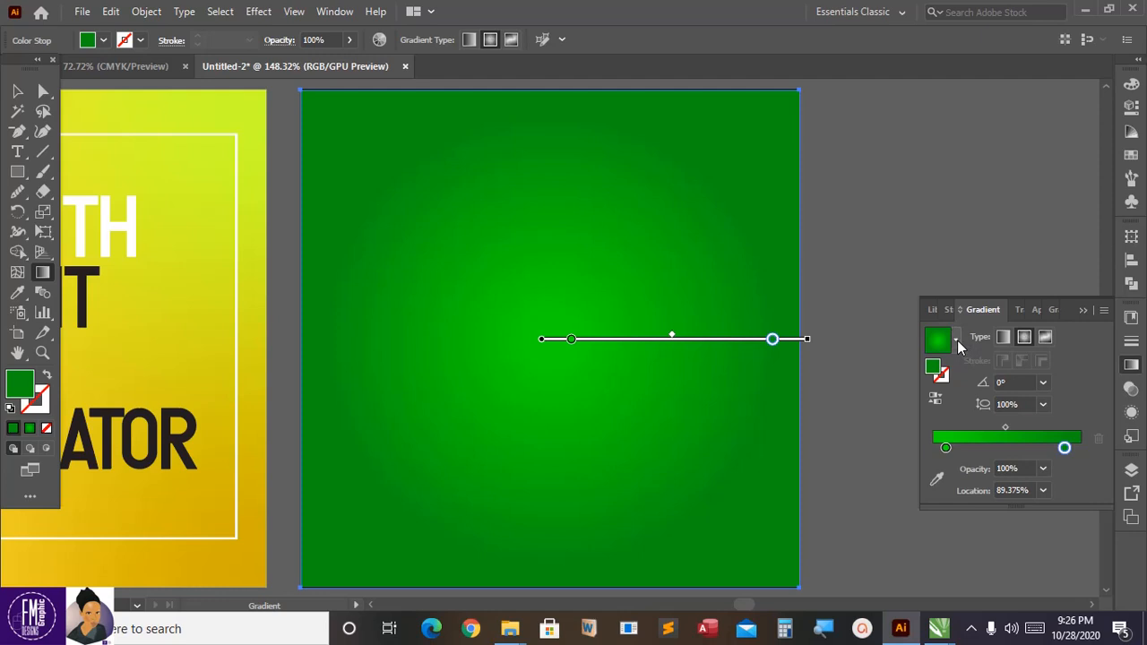
{"action": "mouse_move", "coordinate": [958, 350]}
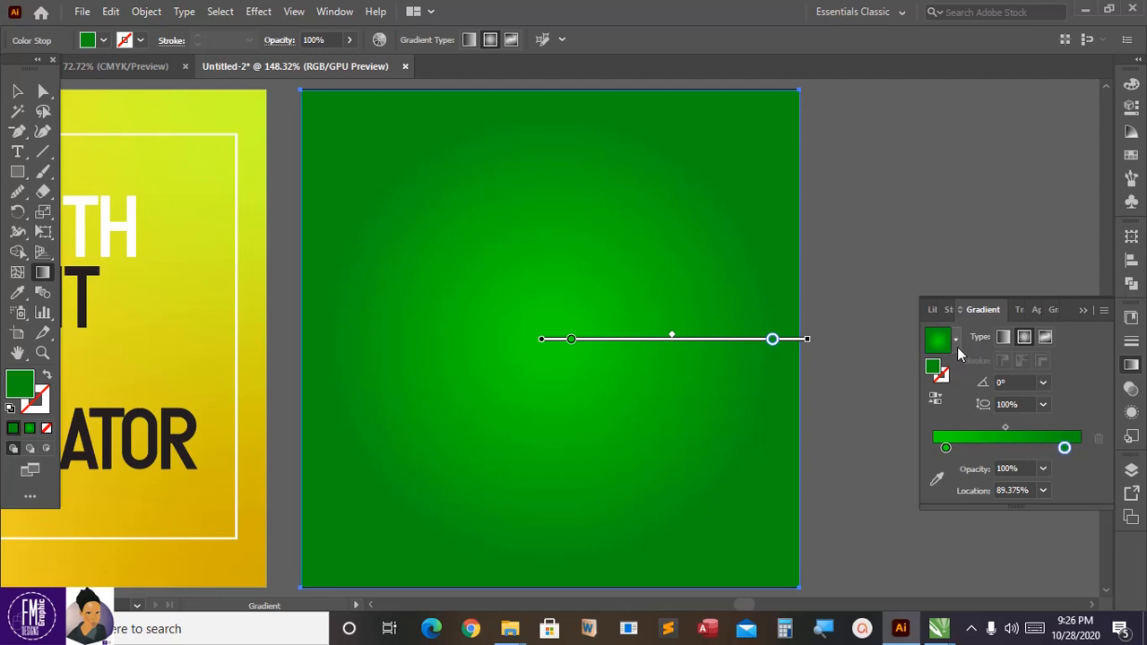
{"action": "left_click", "coordinate": [954, 338]}
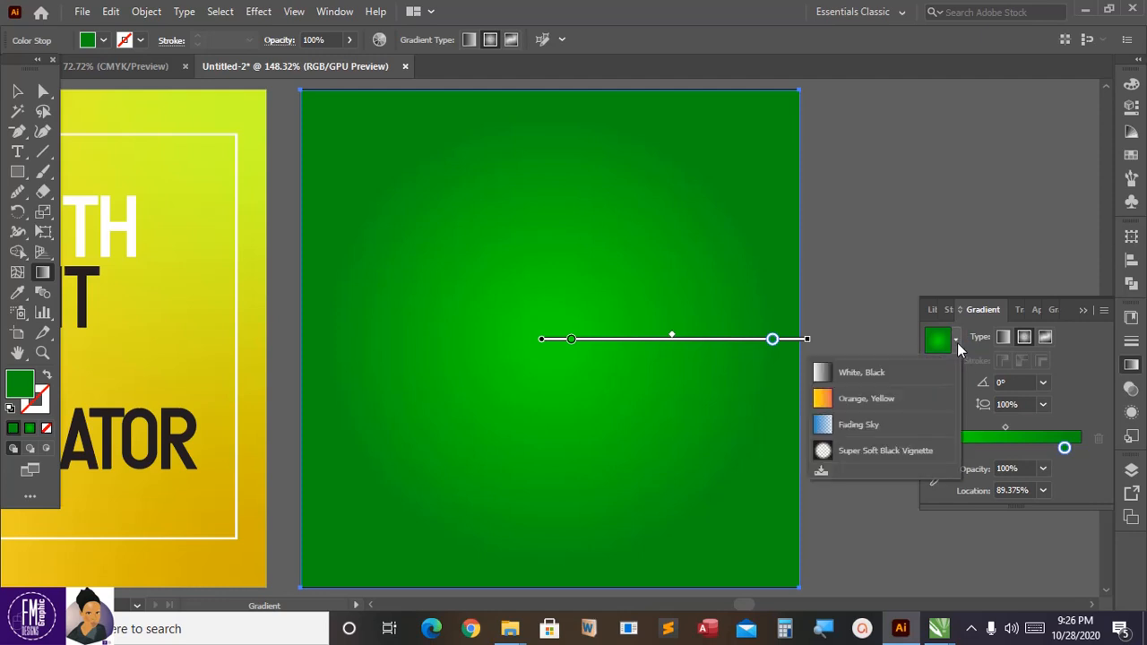
{"action": "left_click", "coordinate": [866, 398]}
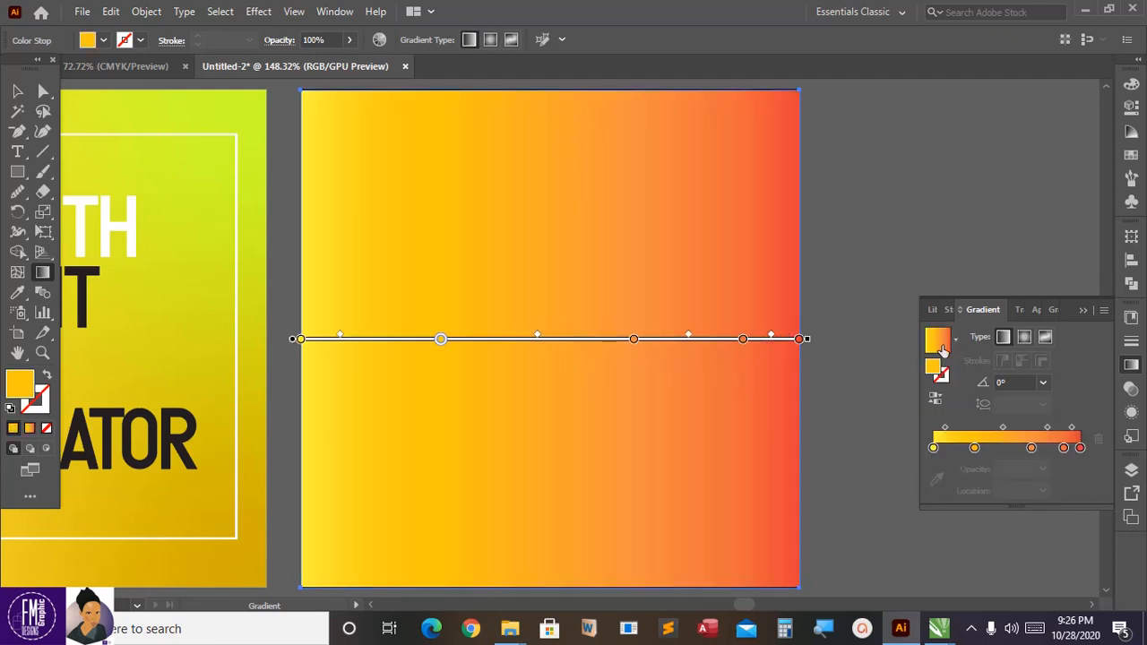
{"action": "left_click", "coordinate": [953, 338]}
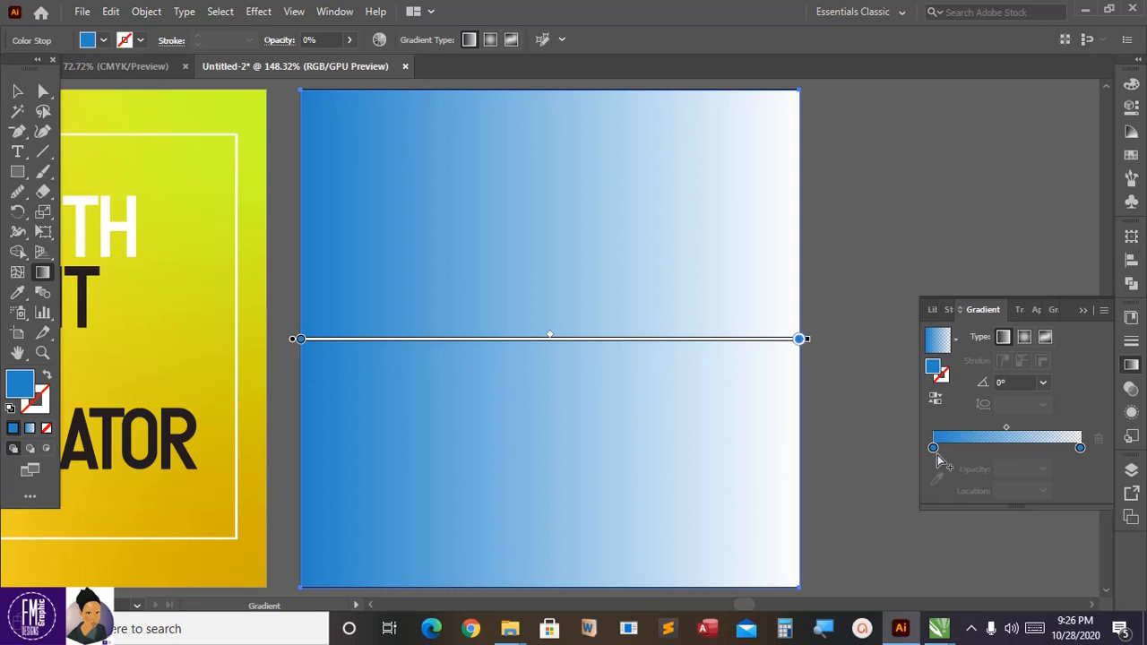
Recolour the starting stop purple and shift the transparent end stop toward pink-red
{"action": "left_click", "coordinate": [932, 448]}
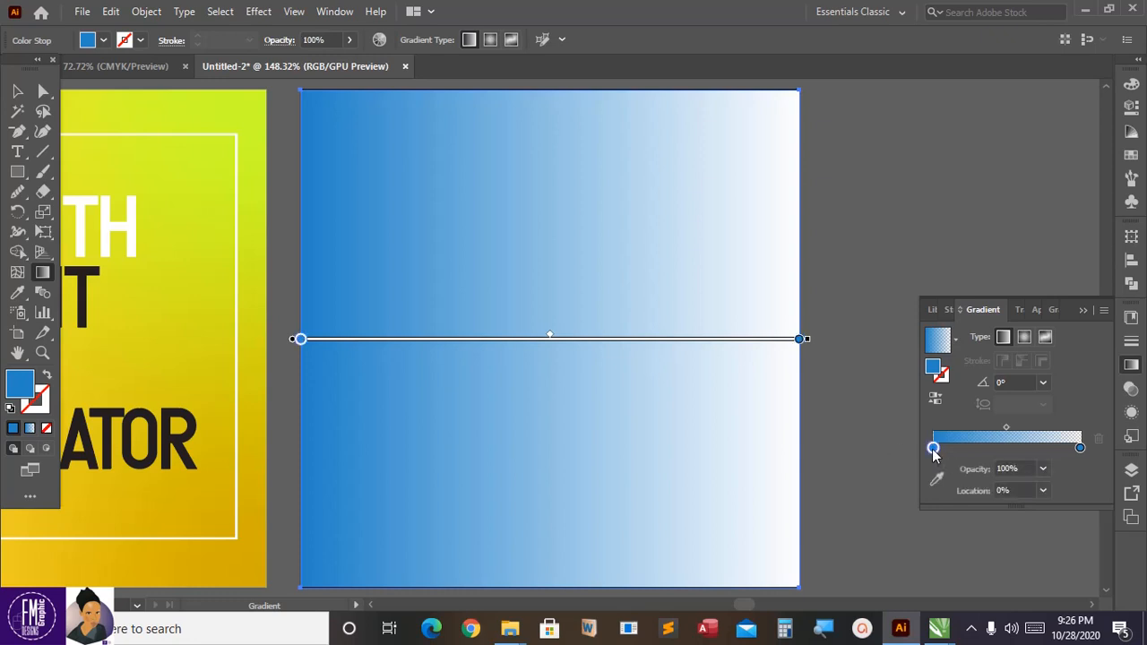
{"action": "double_click", "coordinate": [933, 448]}
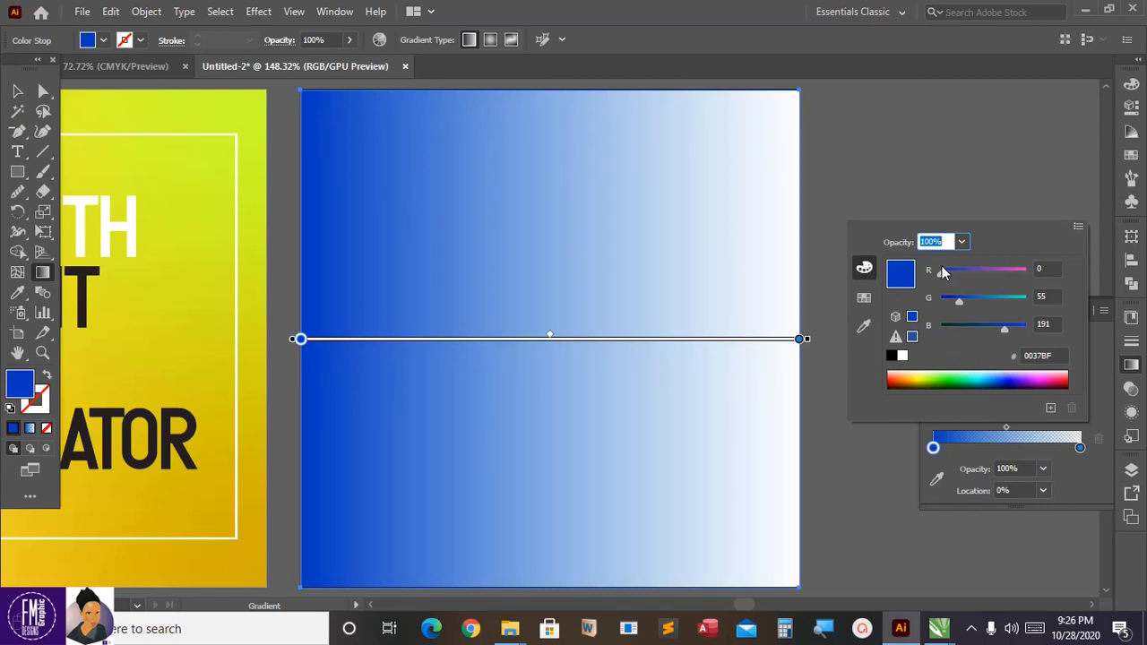
{"action": "left_click_drag", "start_coordinate": [945, 269], "coordinate": [988, 269]}
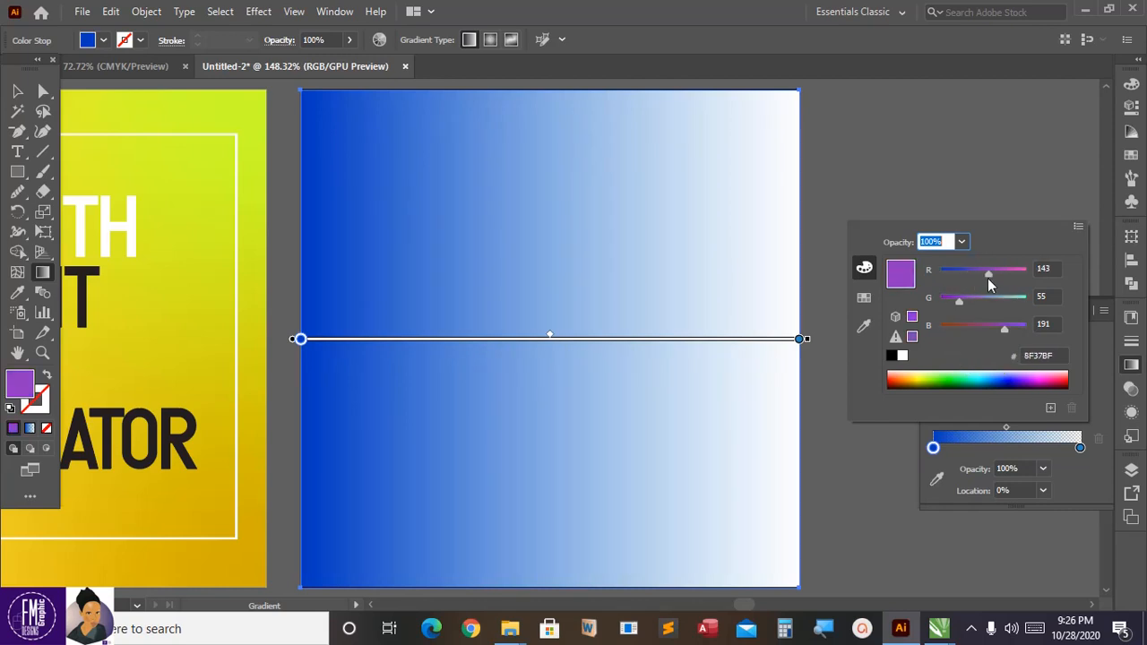
{"action": "left_click_drag", "start_coordinate": [984, 270], "coordinate": [992, 270]}
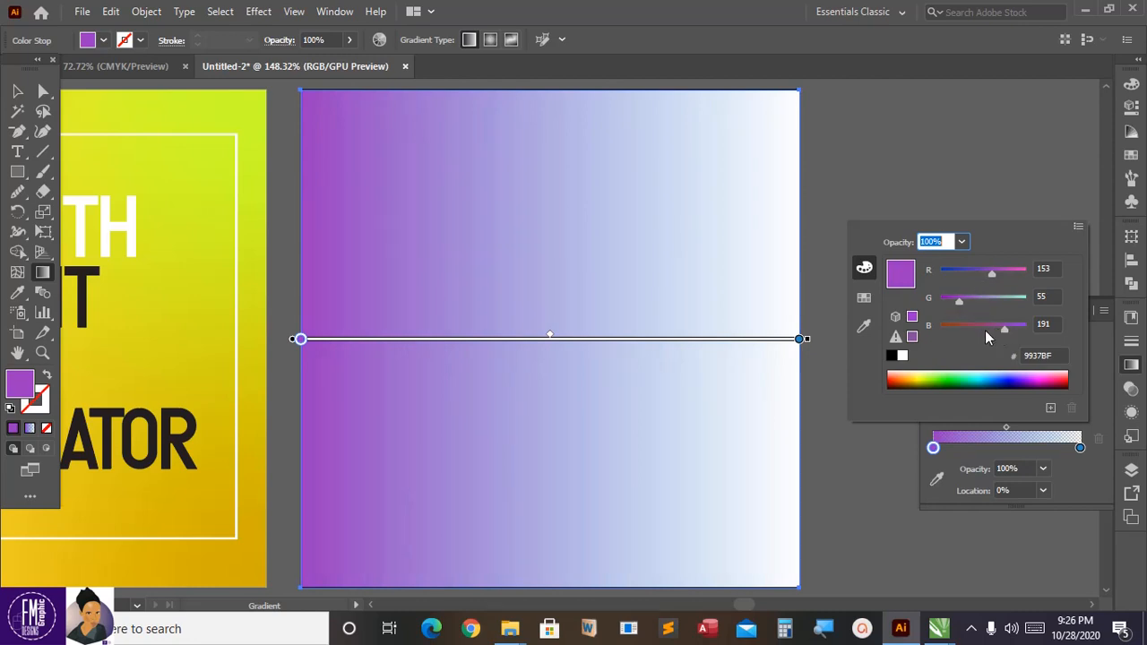
{"action": "left_click_drag", "start_coordinate": [1003, 325], "coordinate": [985, 325]}
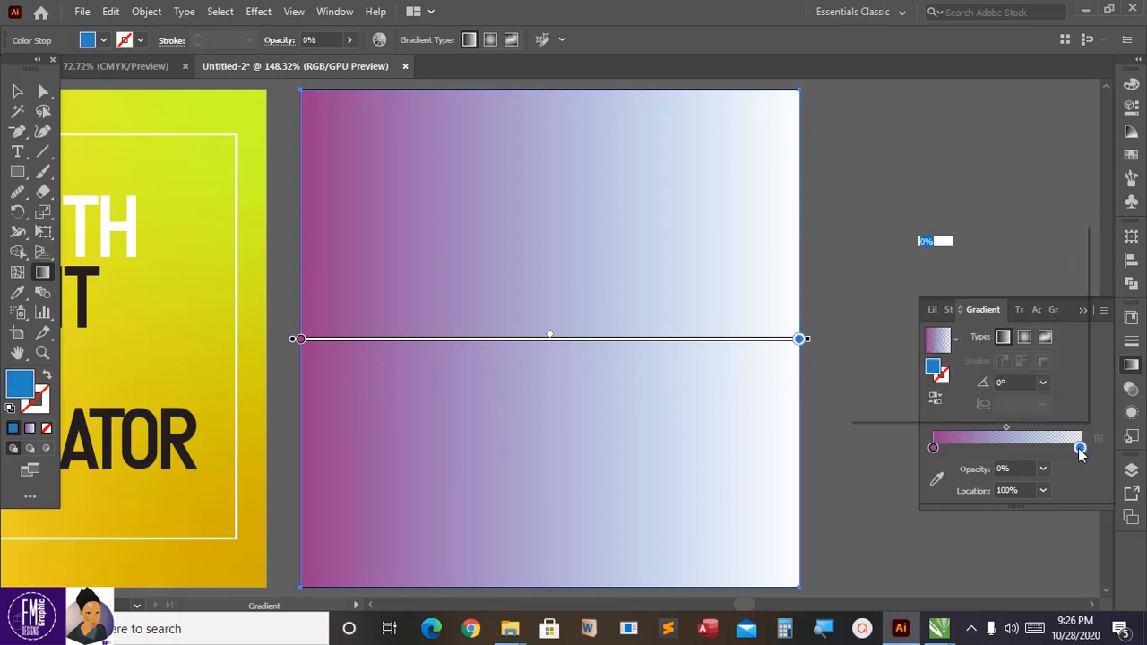
{"action": "double_click", "coordinate": [1079, 448]}
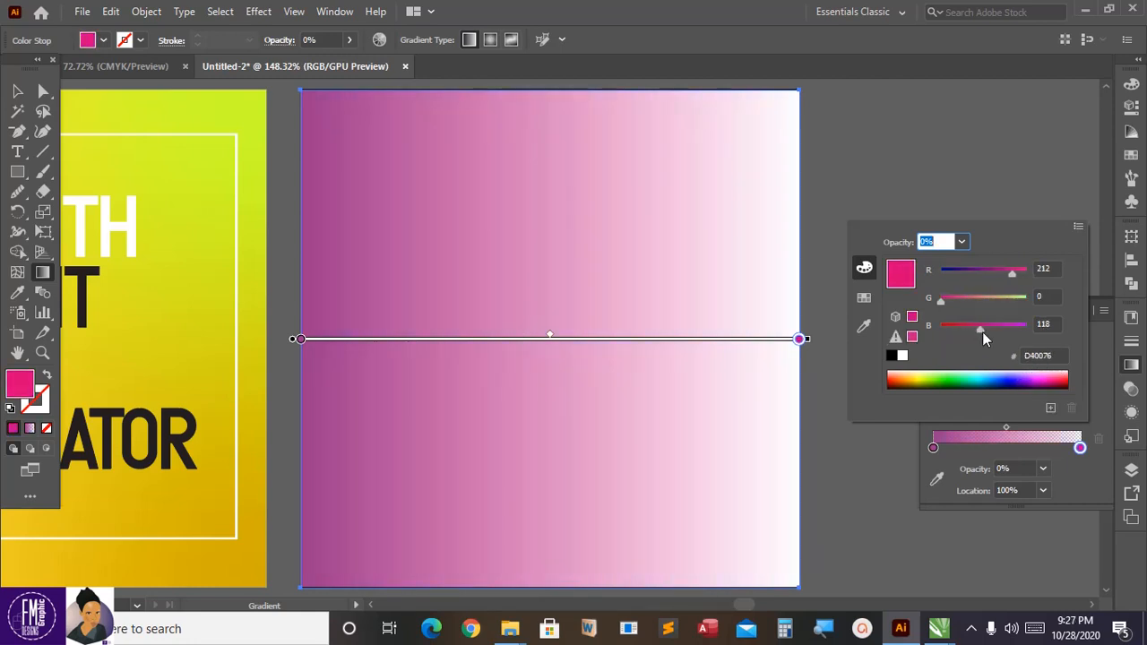
{"action": "left_click_drag", "start_coordinate": [979, 325], "coordinate": [943, 324]}
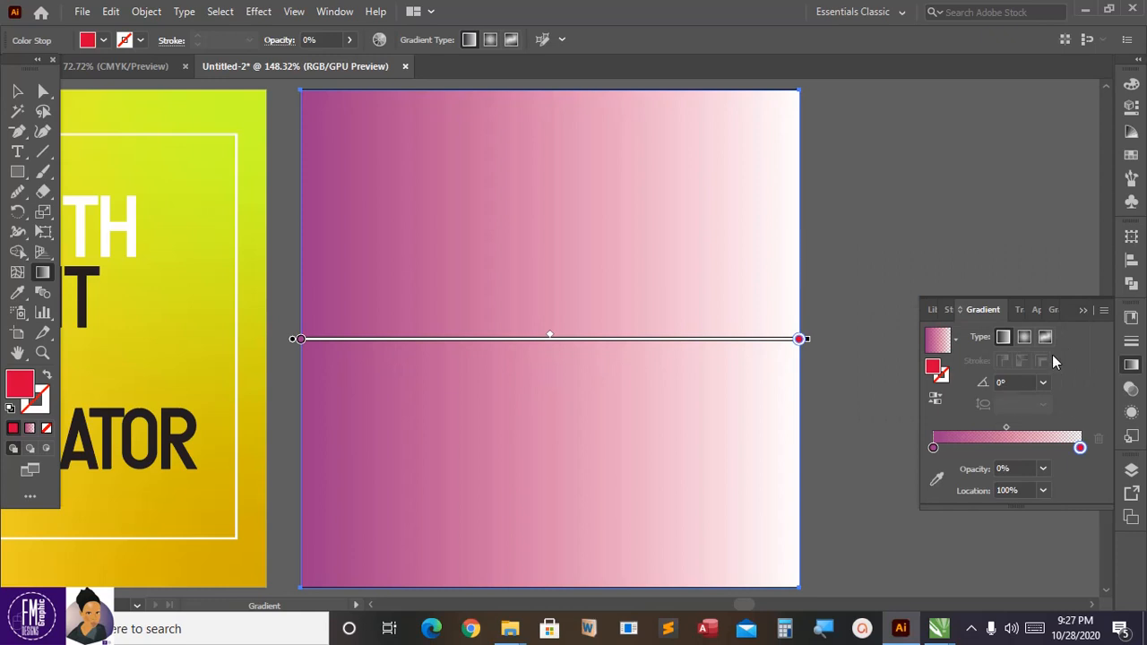
{"action": "mouse_move", "coordinate": [1002, 336]}
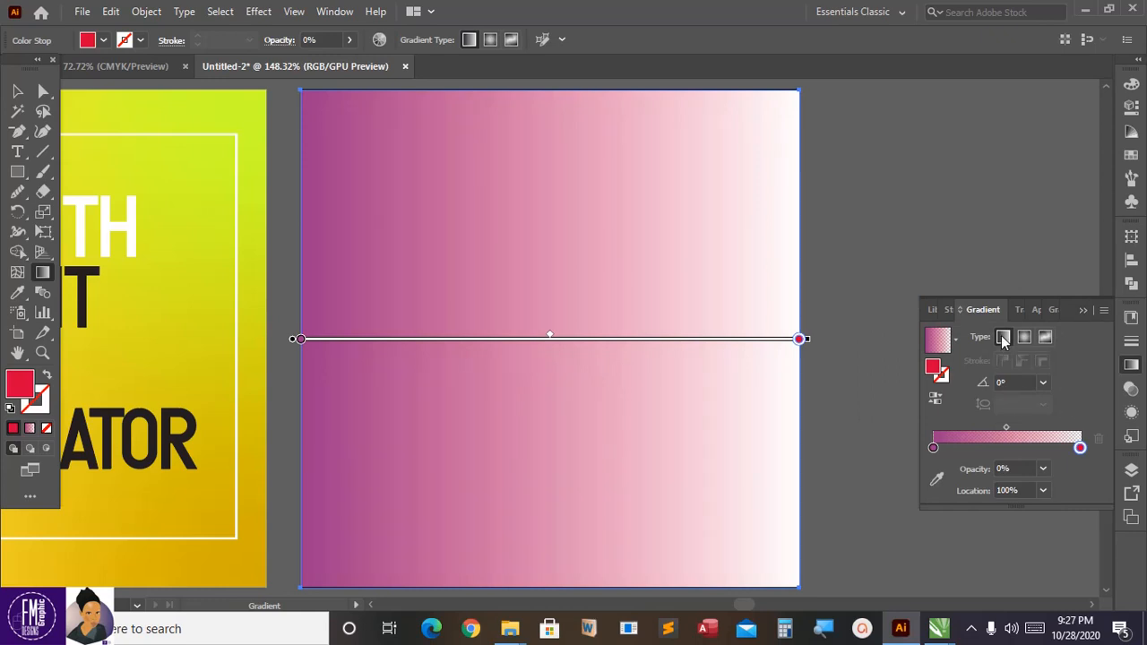
{"action": "mouse_move", "coordinate": [1024, 337]}
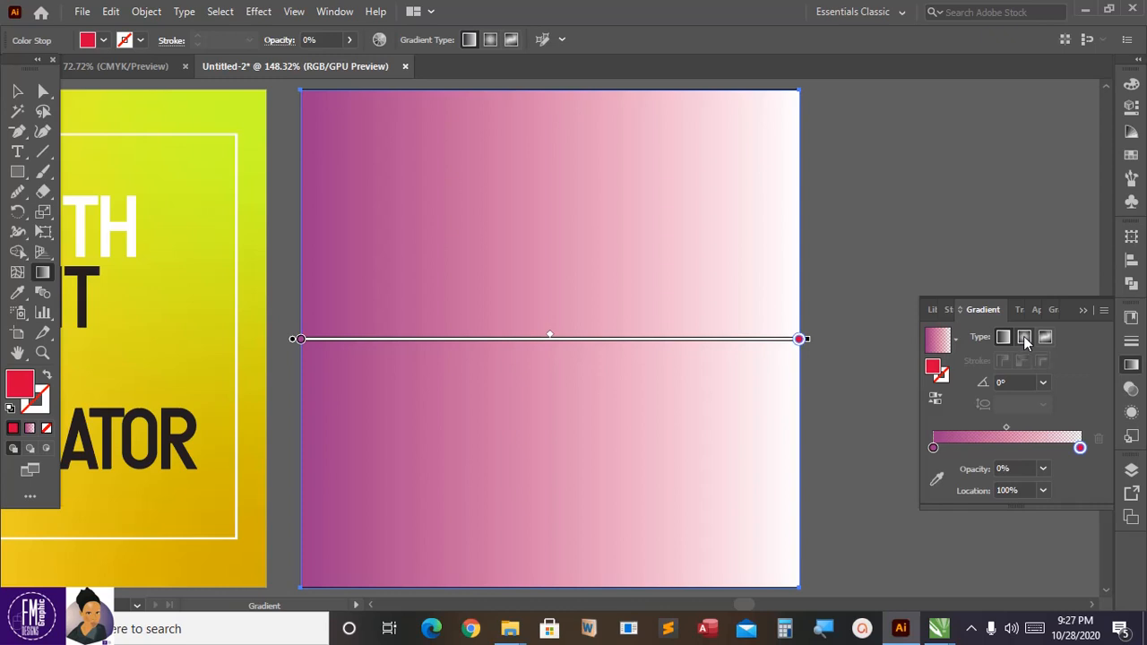
Switch the fill to a radial gradient and drag its glow toward the bottom-left corner
{"action": "left_click", "coordinate": [1024, 336]}
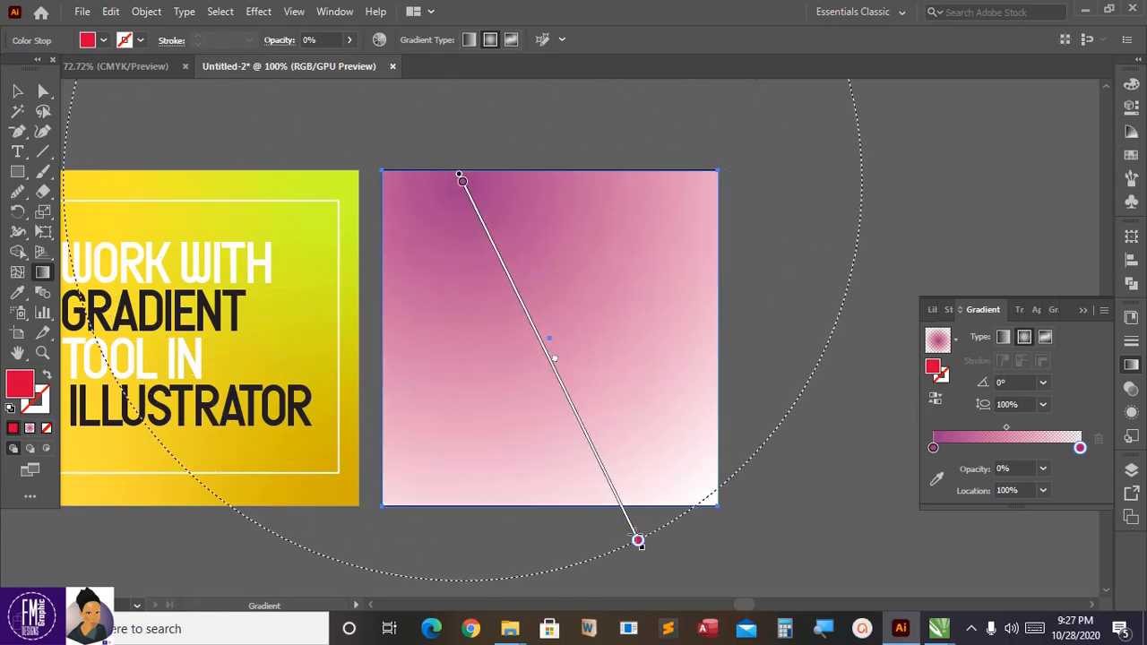
{"action": "left_click_drag", "start_coordinate": [638, 541], "coordinate": [776, 588]}
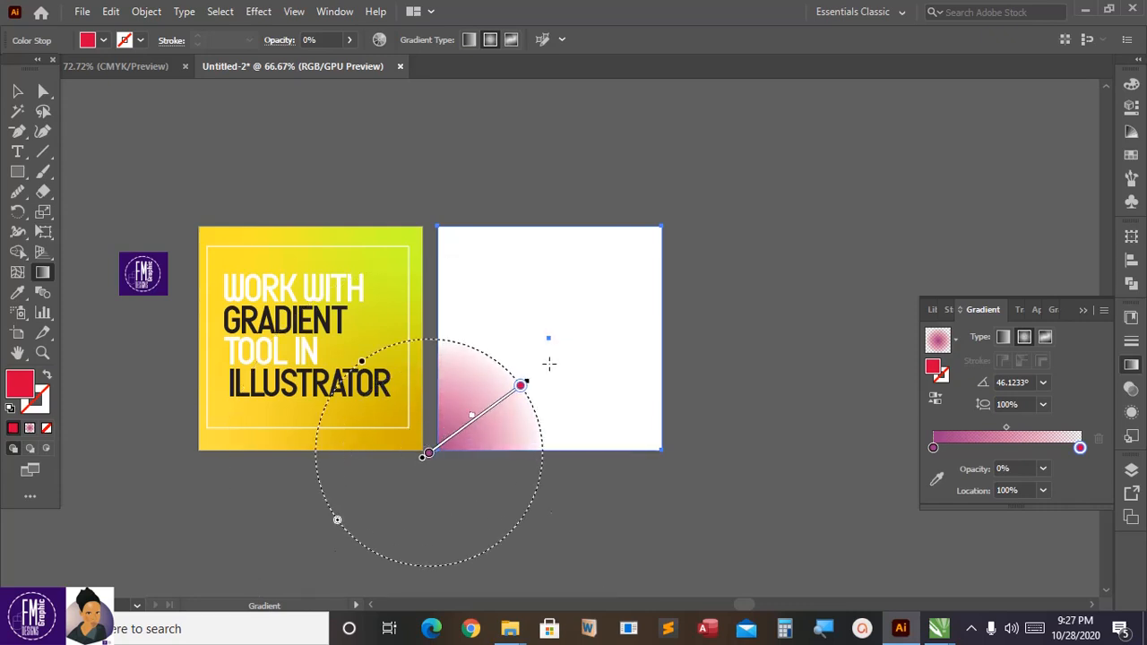
{"action": "left_click_drag", "start_coordinate": [522, 385], "coordinate": [707, 209]}
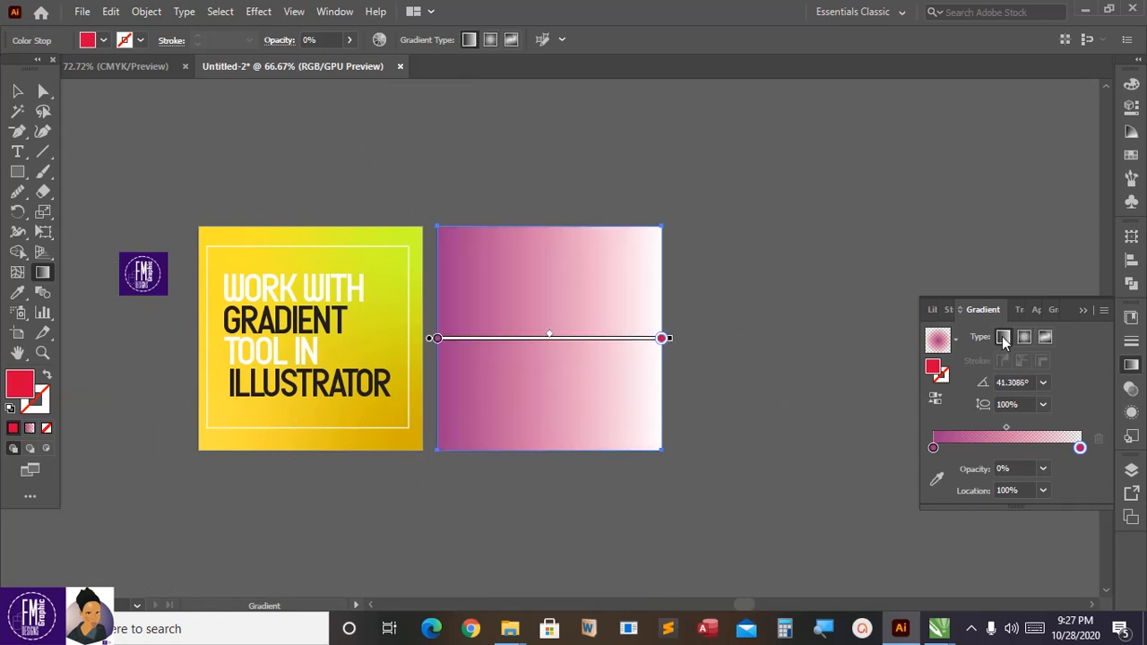
Redraw the linear gradient vertically across the full height, with pink at the bottom
{"action": "left_click_drag", "start_coordinate": [563, 215], "coordinate": [564, 366]}
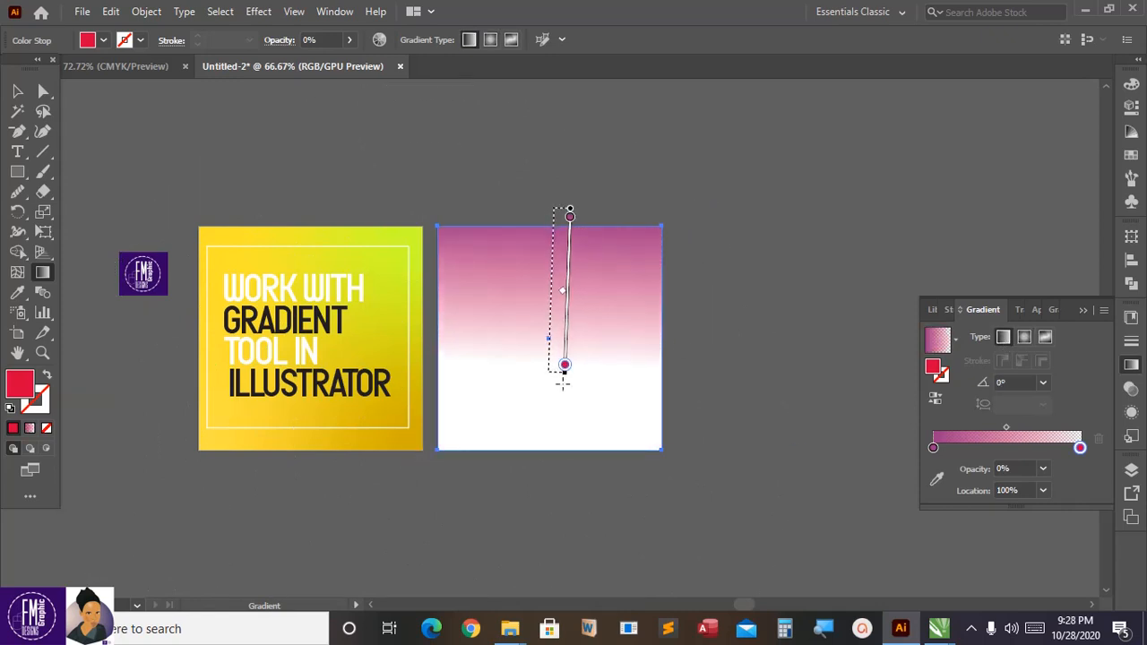
{"action": "left_click_drag", "start_coordinate": [564, 365], "coordinate": [539, 473]}
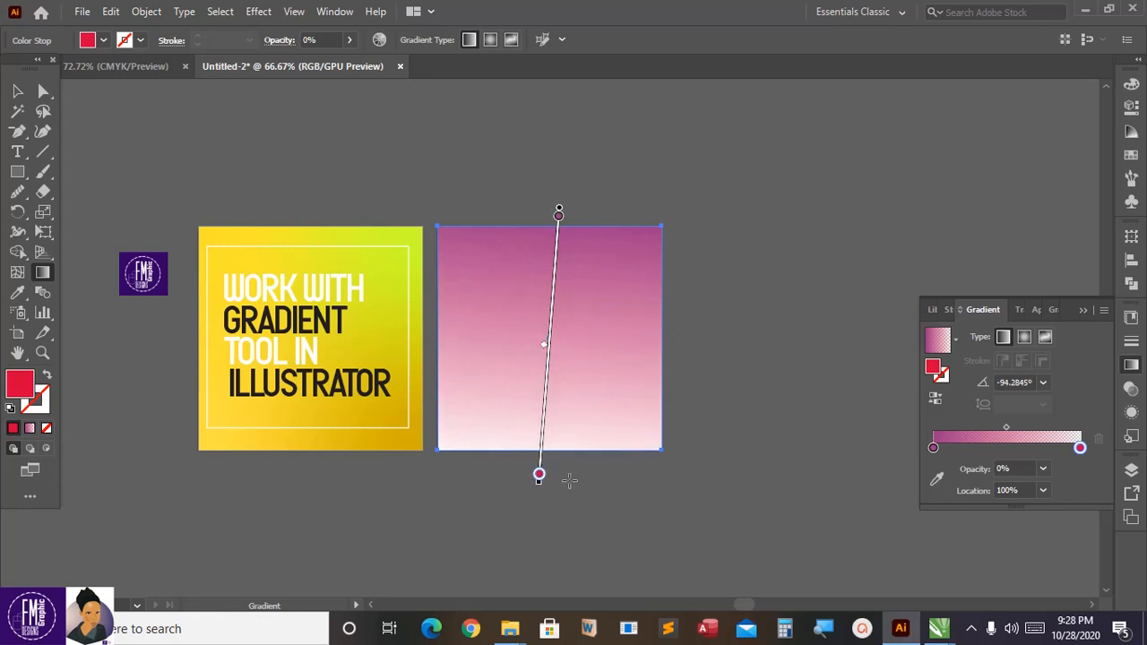
{"action": "left_click_drag", "start_coordinate": [539, 474], "coordinate": [569, 486]}
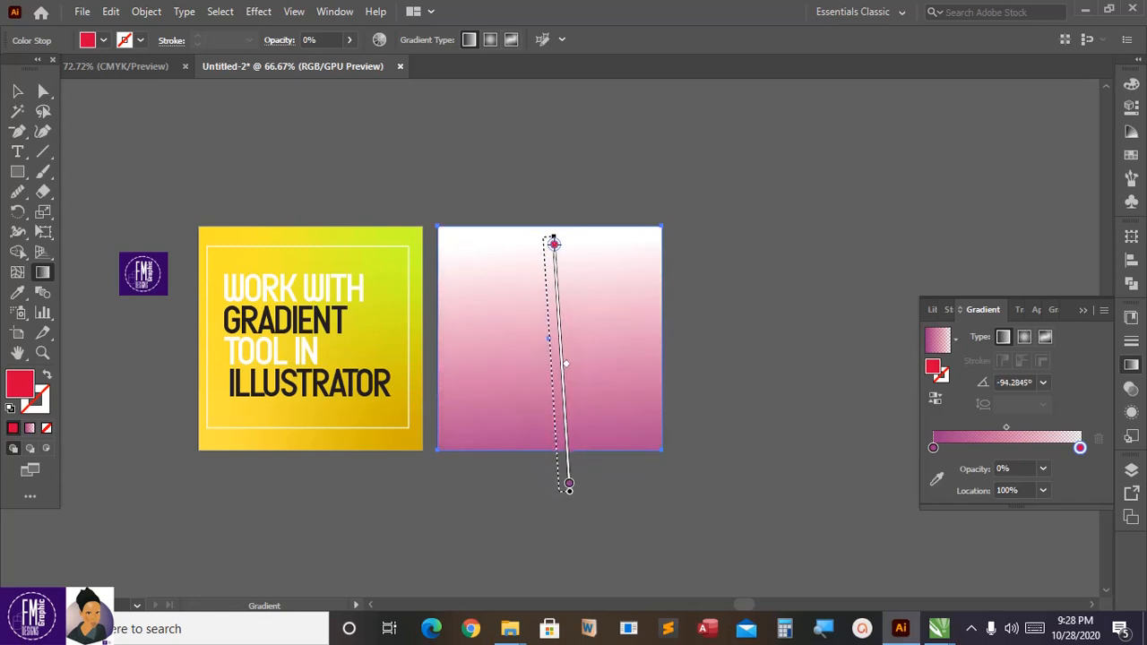
{"action": "left_click_drag", "start_coordinate": [569, 483], "coordinate": [549, 484]}
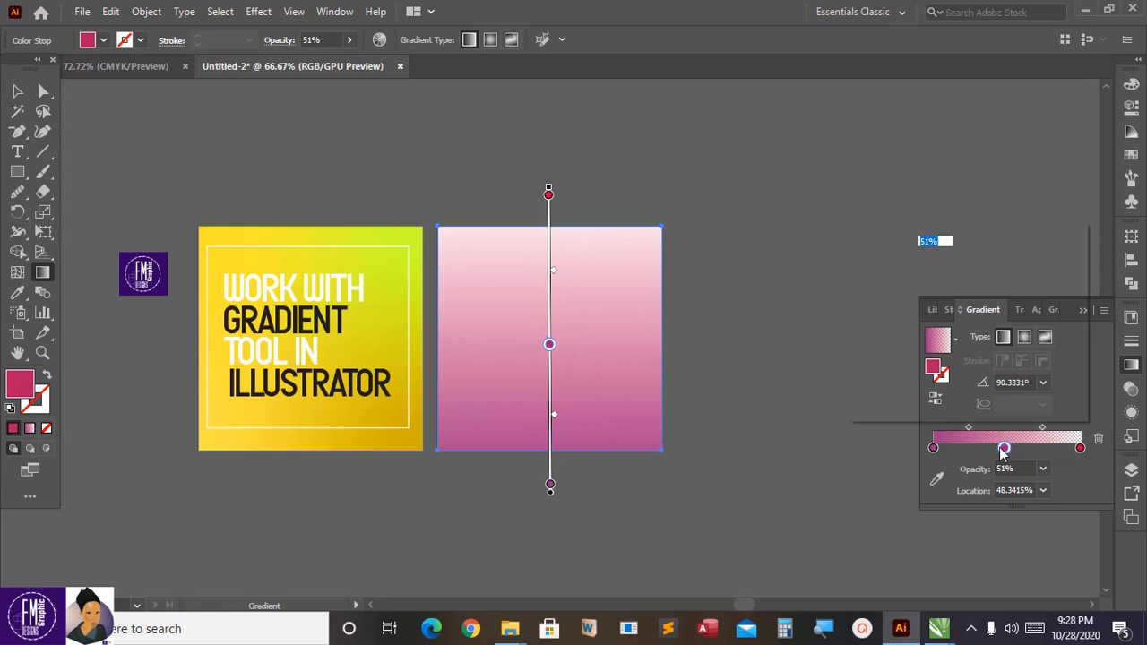
Add a red middle stop and an orange stop nearer the light end
{"action": "double_click", "coordinate": [1003, 448]}
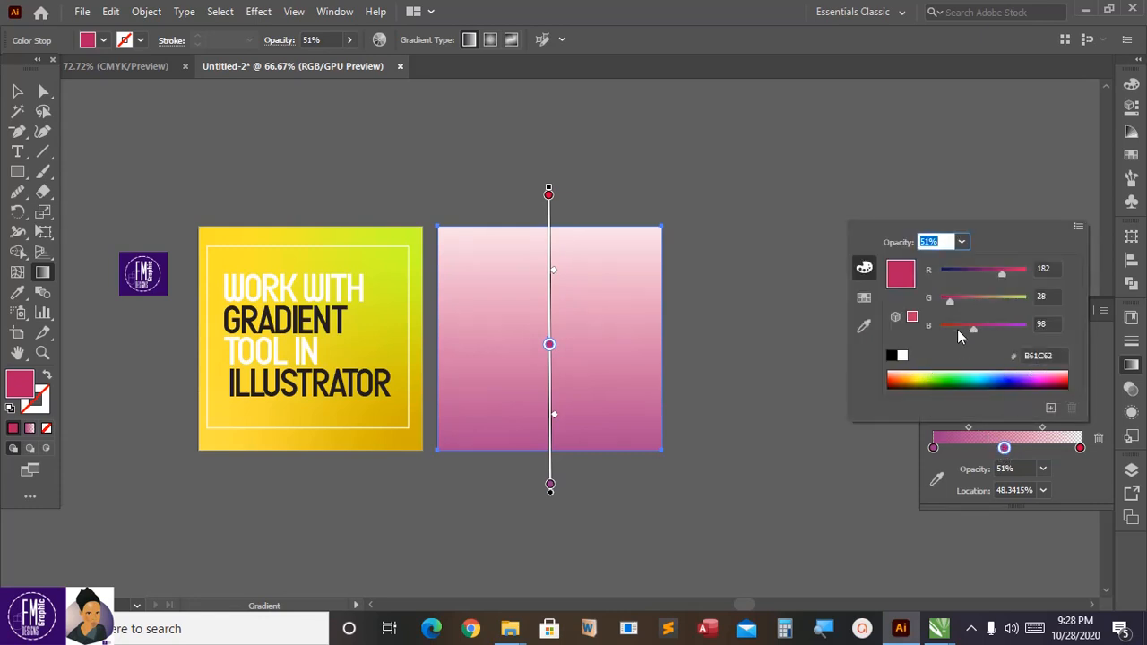
{"action": "left_click_drag", "start_coordinate": [972, 325], "coordinate": [948, 326]}
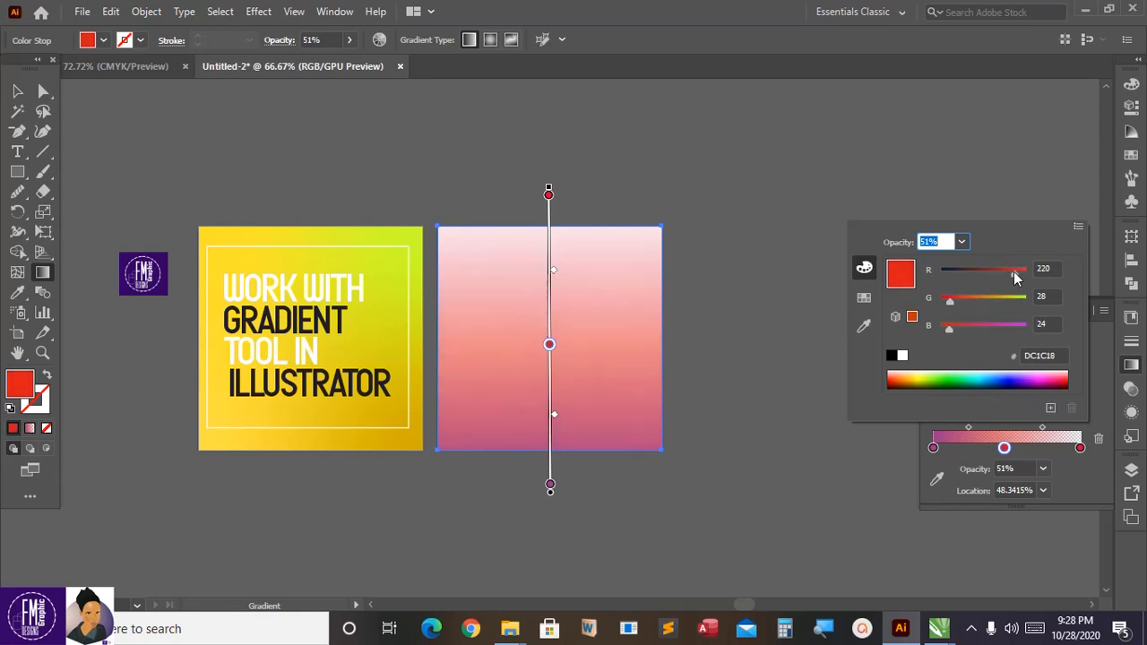
{"action": "left_click_drag", "start_coordinate": [949, 302], "coordinate": [972, 301]}
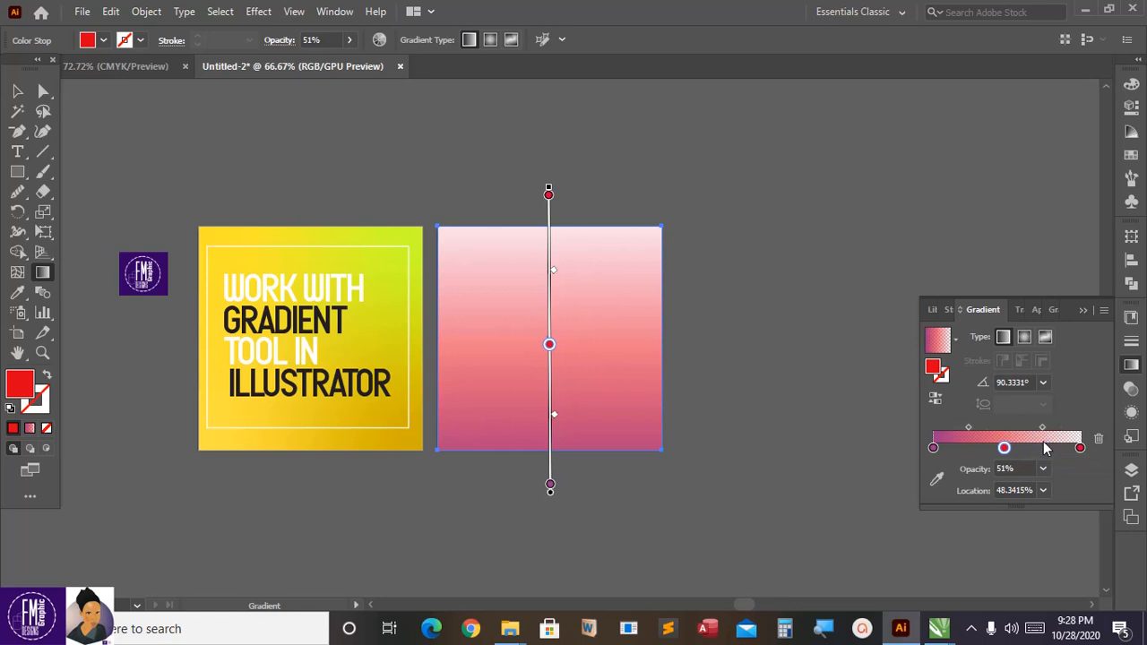
{"action": "left_click_drag", "start_coordinate": [1004, 447], "coordinate": [988, 447]}
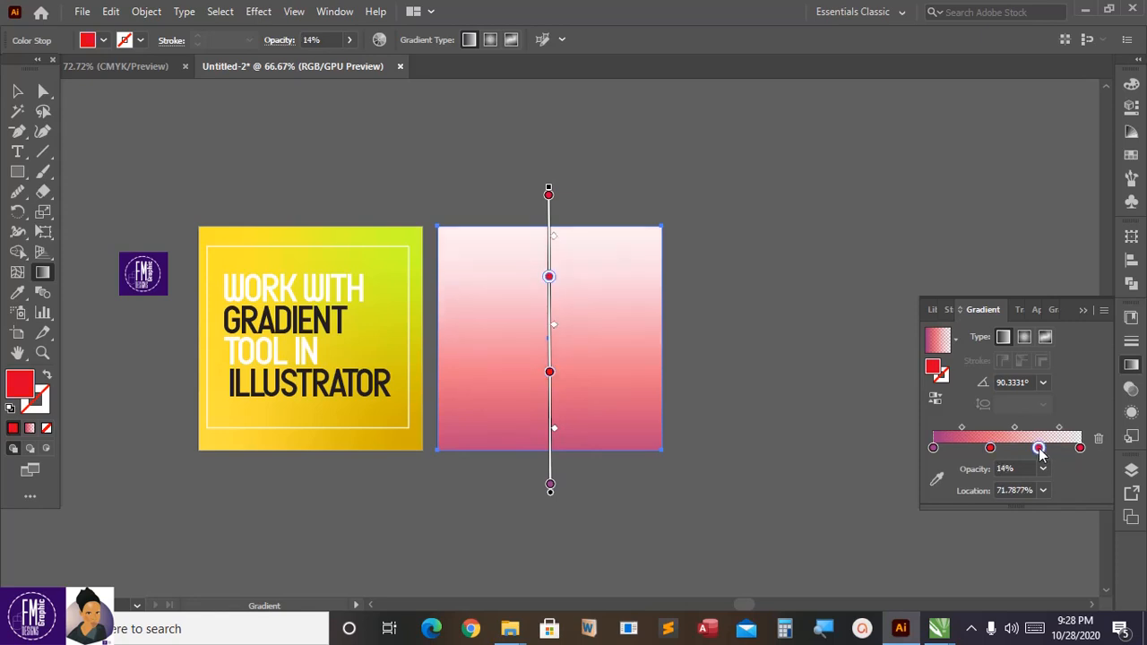
{"action": "mouse_move", "coordinate": [1039, 450]}
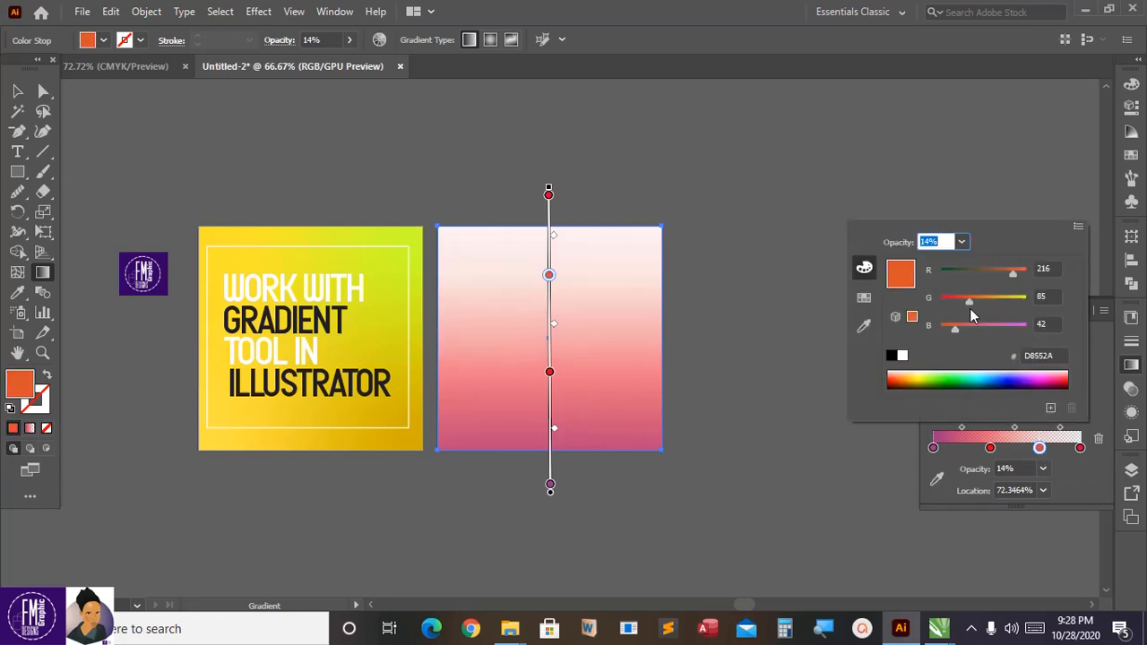
{"action": "left_click_drag", "start_coordinate": [954, 326], "coordinate": [996, 326]}
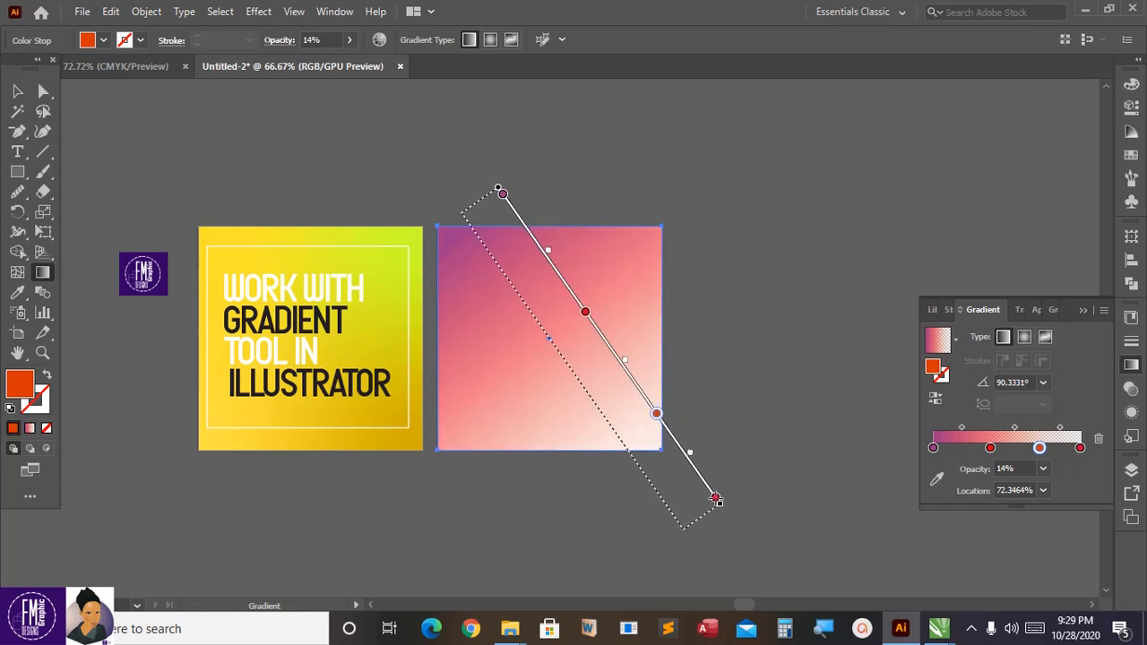
Redraw the gradient diagonally from top-right to bottom-left, then return to the Selection Tool
{"action": "left_click_drag", "start_coordinate": [717, 500], "coordinate": [551, 376]}
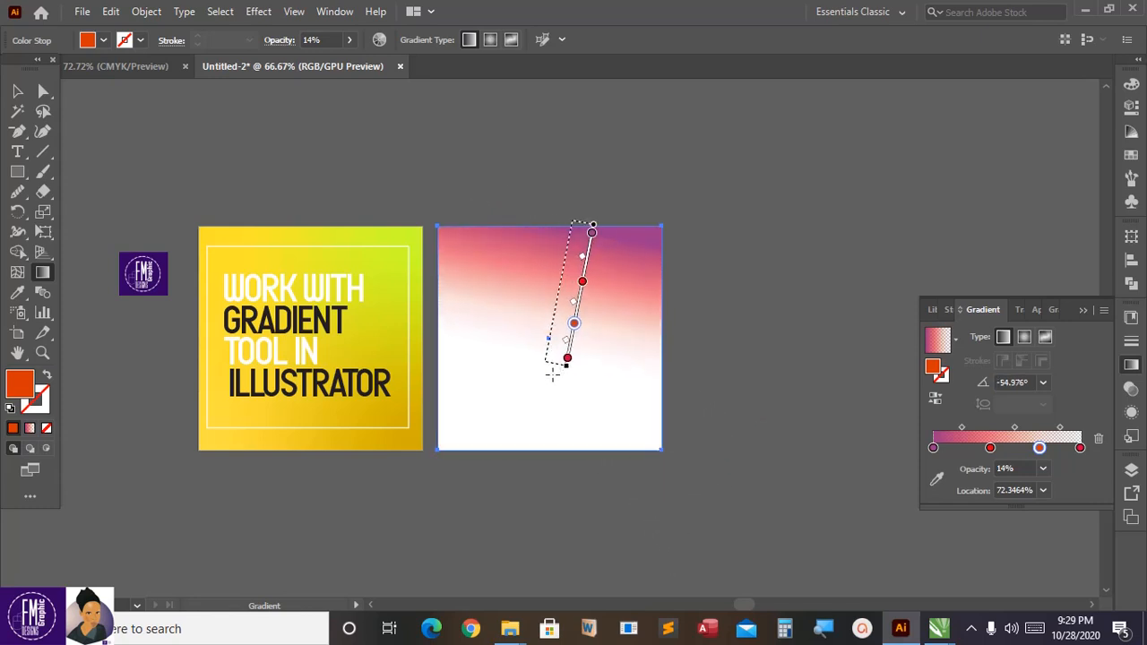
{"action": "left_click_drag", "start_coordinate": [566, 358], "coordinate": [362, 518]}
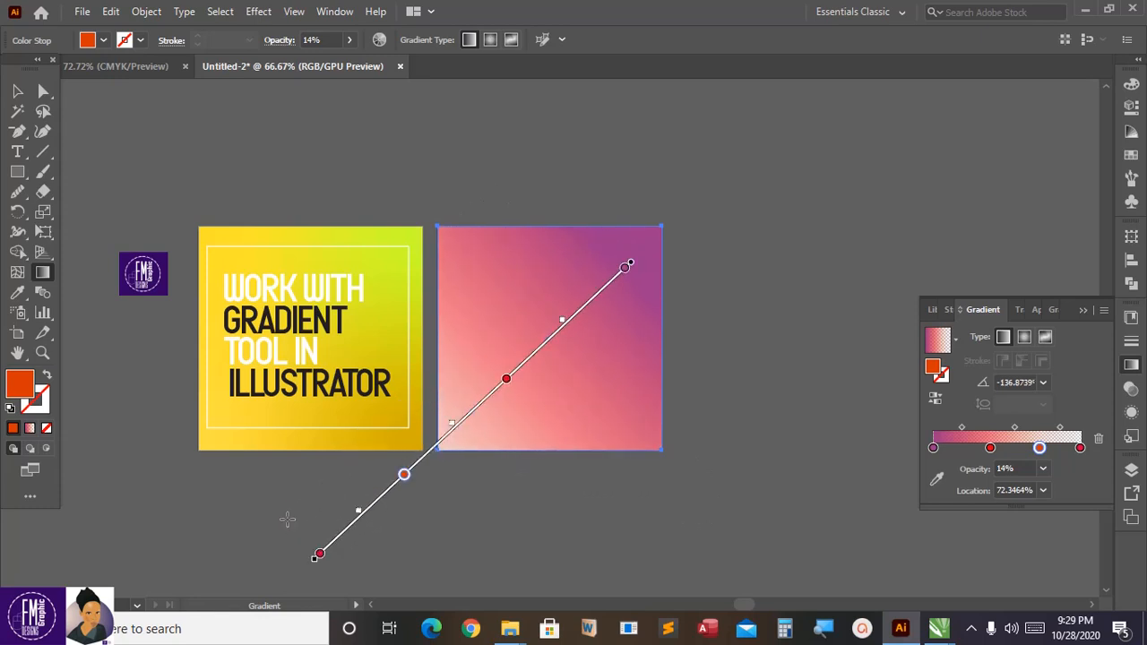
{"action": "mouse_move", "coordinate": [93, 101]}
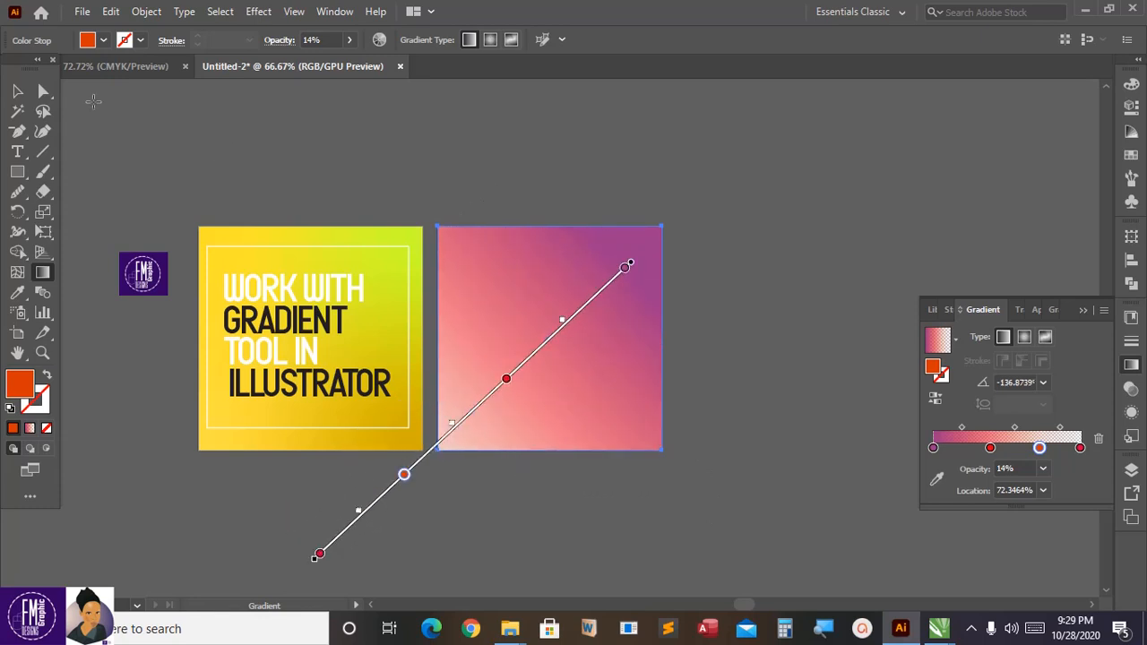
{"action": "left_click", "coordinate": [17, 91]}
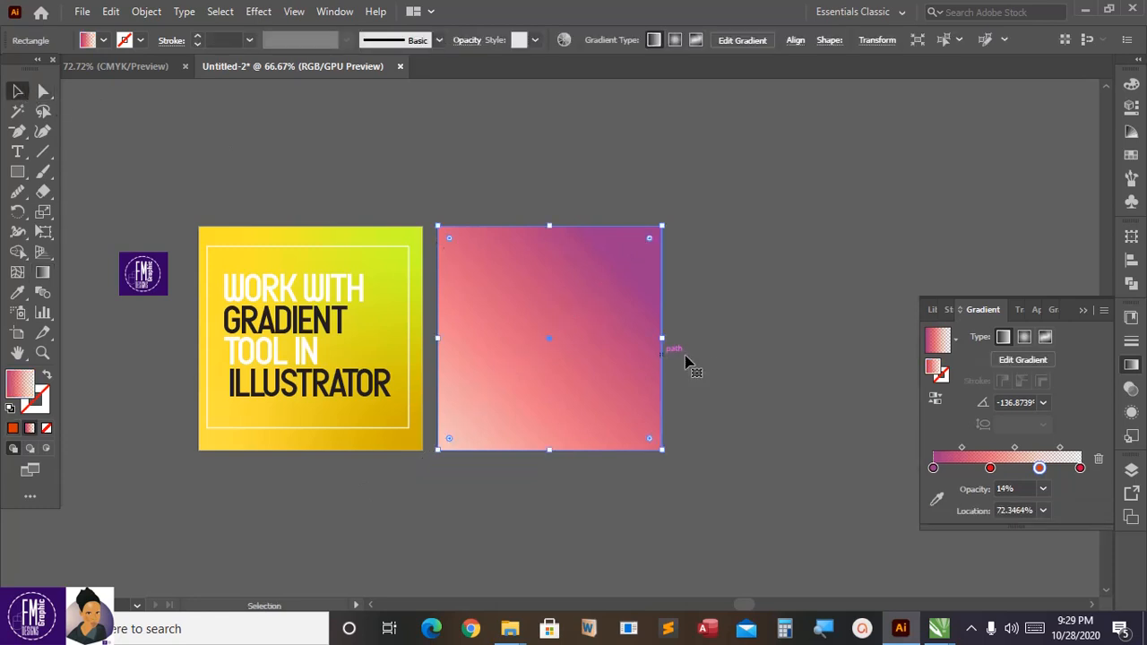
{"action": "mouse_move", "coordinate": [1044, 336]}
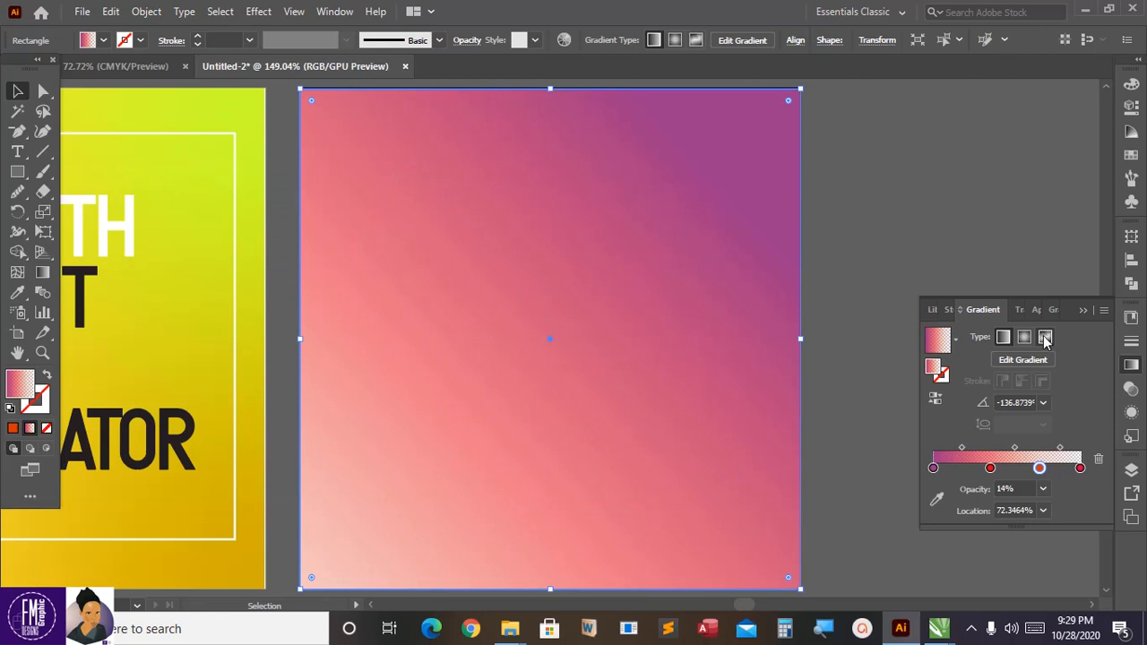
Switch the square to a freeform gradient and open the top-right point's colour options
{"action": "left_click", "coordinate": [1045, 337]}
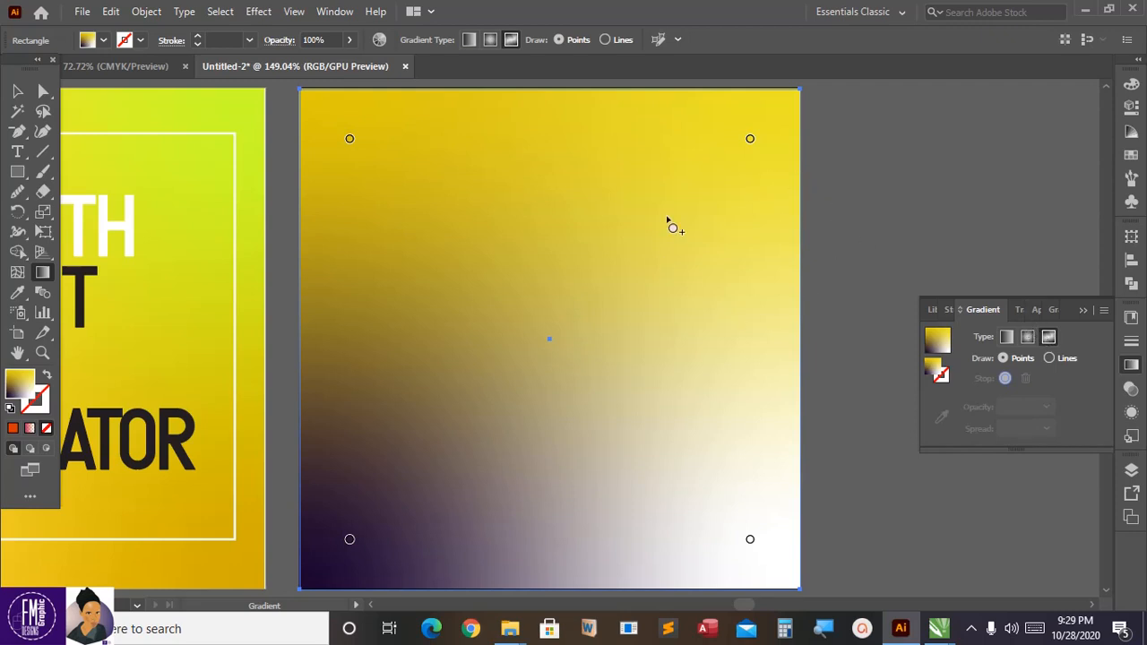
{"action": "mouse_move", "coordinate": [435, 177]}
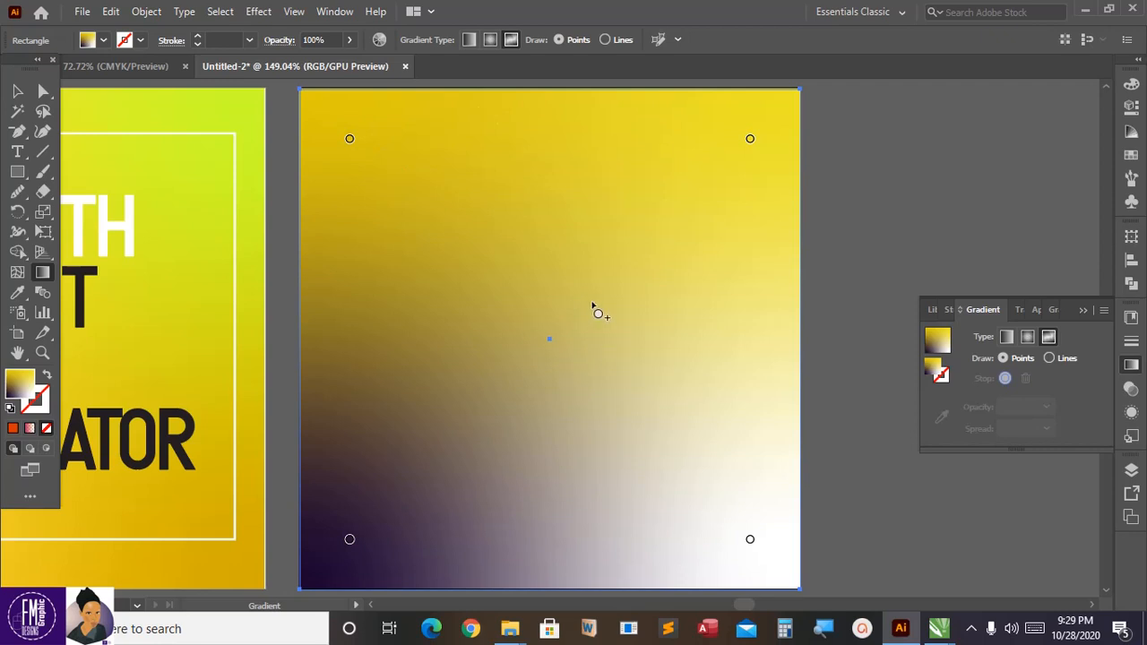
{"action": "mouse_move", "coordinate": [750, 140]}
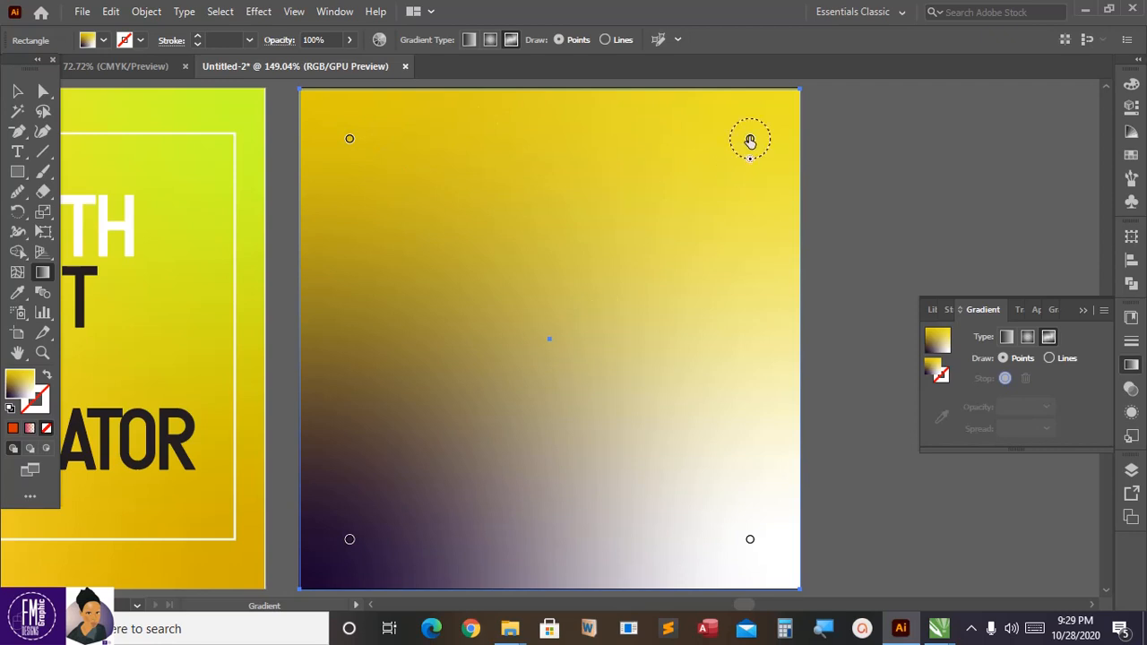
{"action": "left_click", "coordinate": [750, 139]}
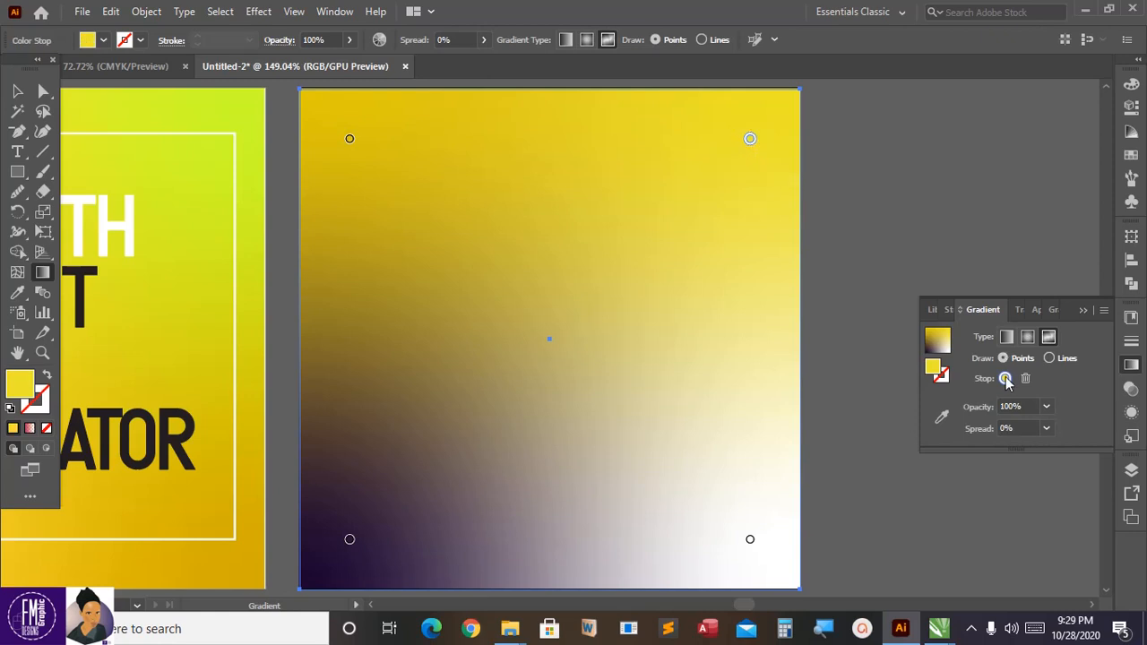
{"action": "left_click", "coordinate": [1005, 377]}
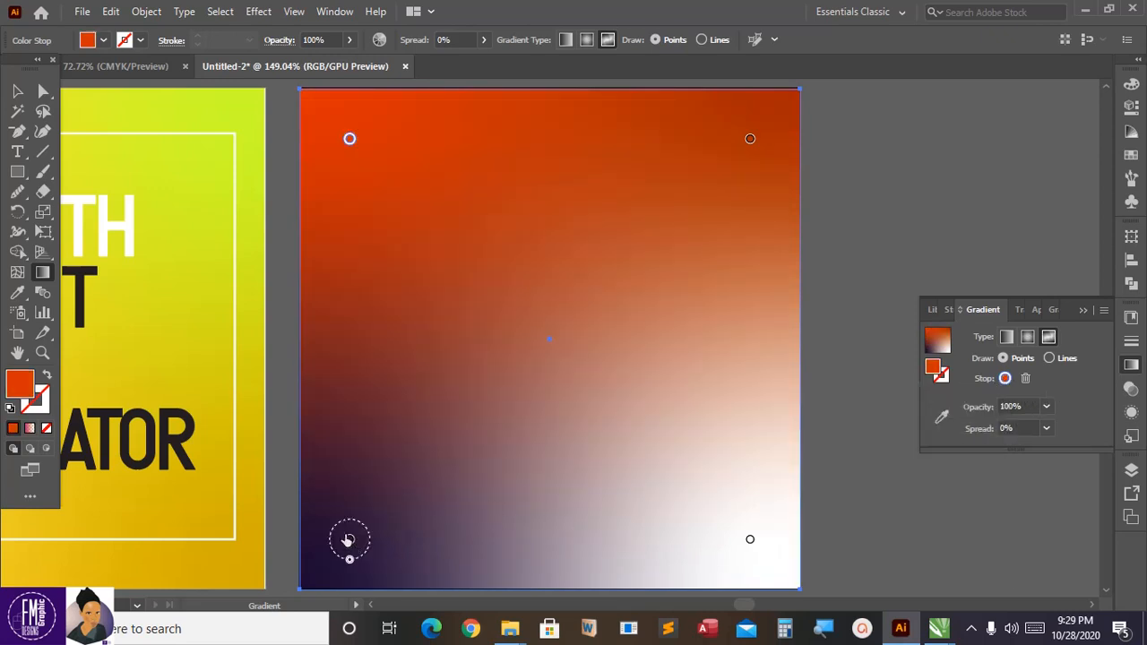
Set the bottom-right colour point to deep red D4000B
{"action": "left_click", "coordinate": [1004, 377]}
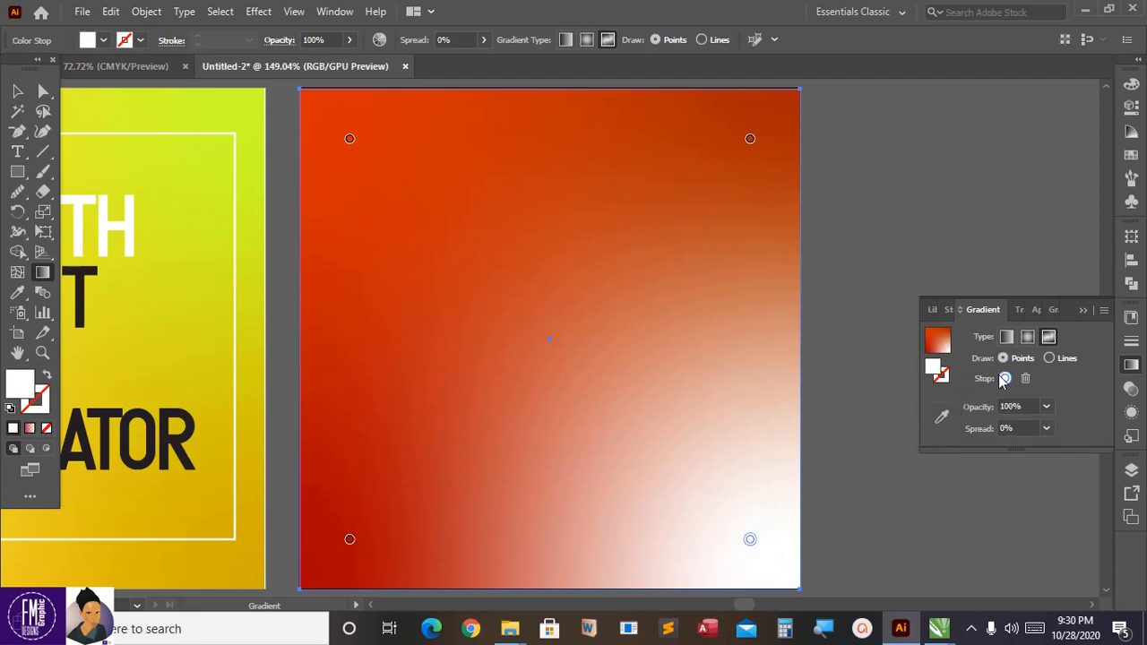
{"action": "double_click", "coordinate": [1005, 377]}
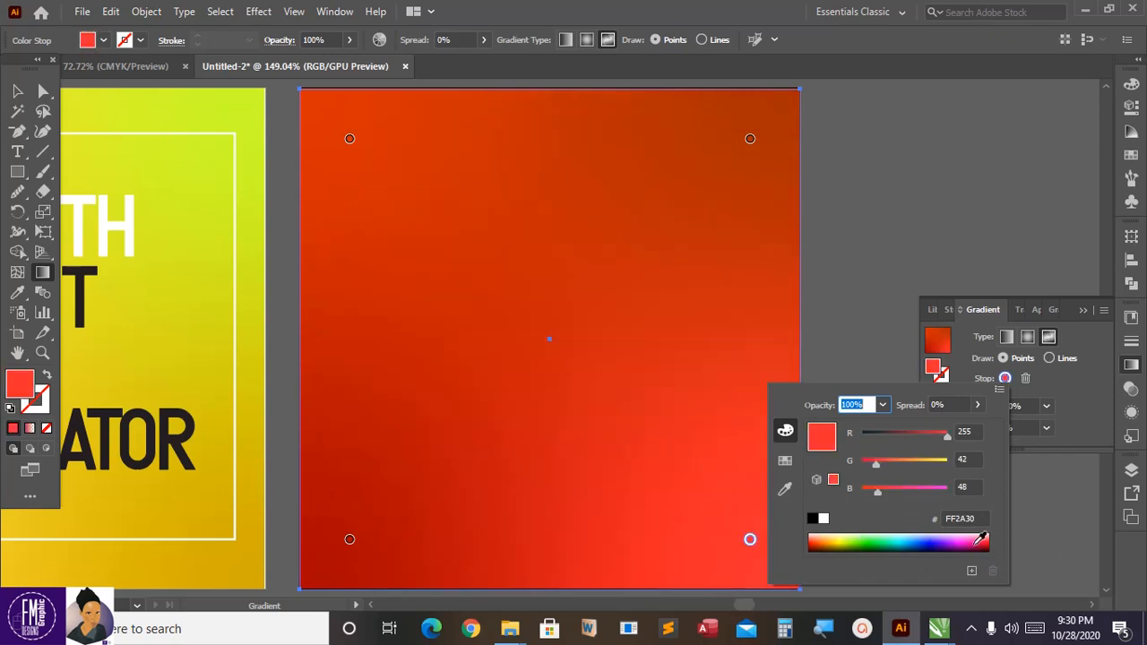
{"action": "left_click", "coordinate": [980, 538]}
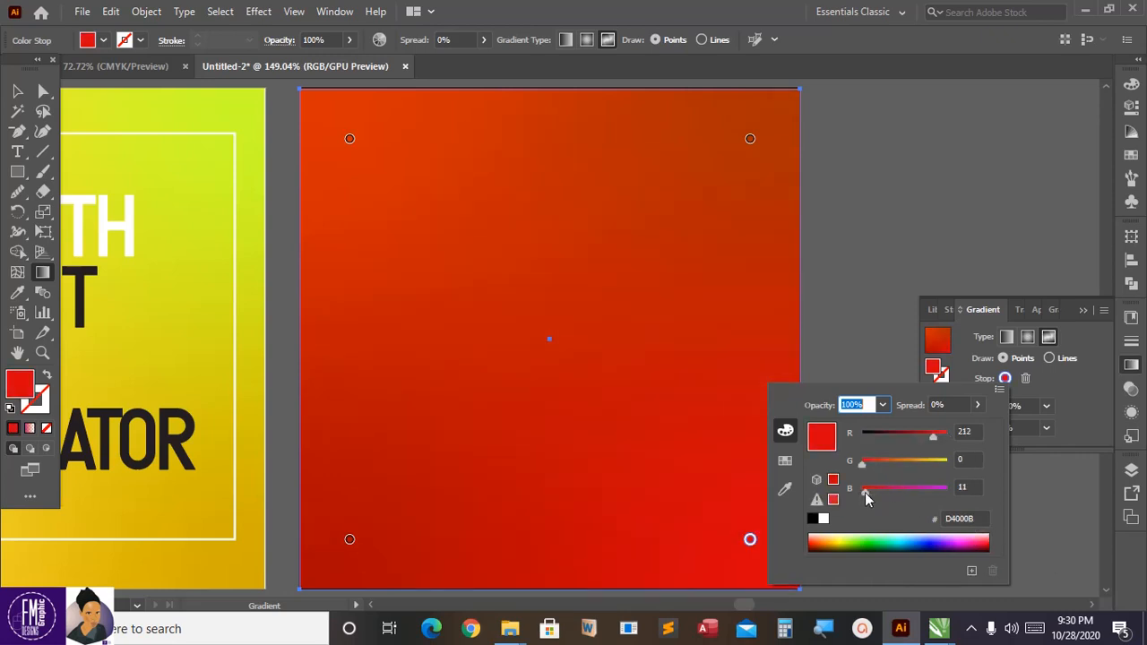
{"action": "left_click_drag", "start_coordinate": [865, 487], "coordinate": [872, 487]}
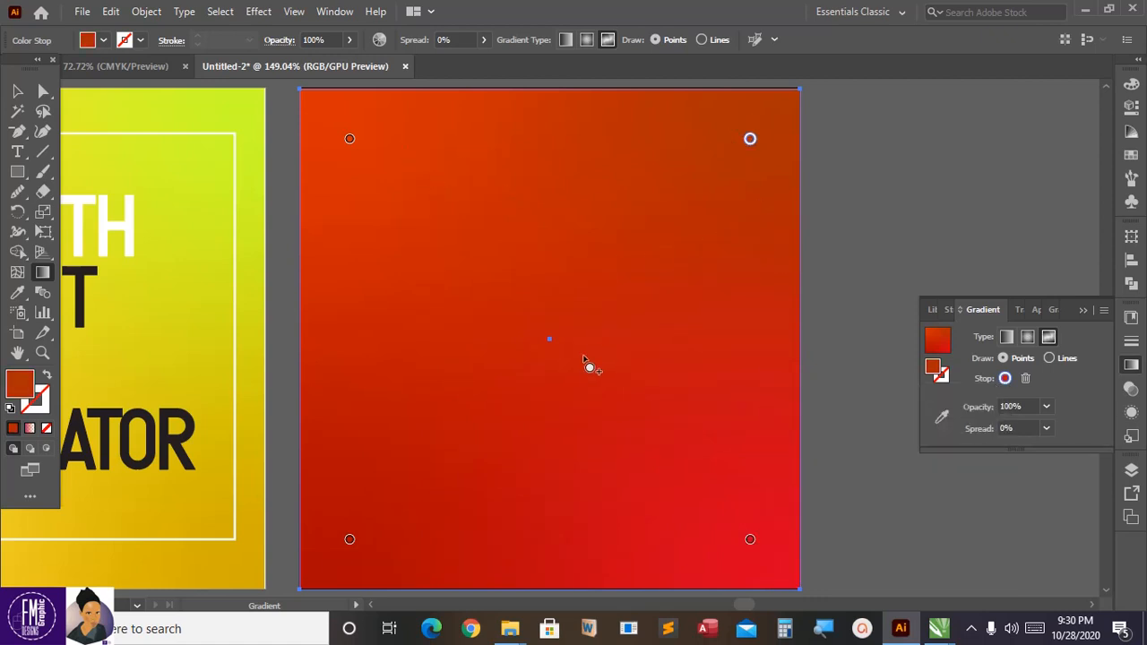
Brighten the top-right colour point to orange-red DA2F00 (R 218)
{"action": "left_click", "coordinate": [749, 138]}
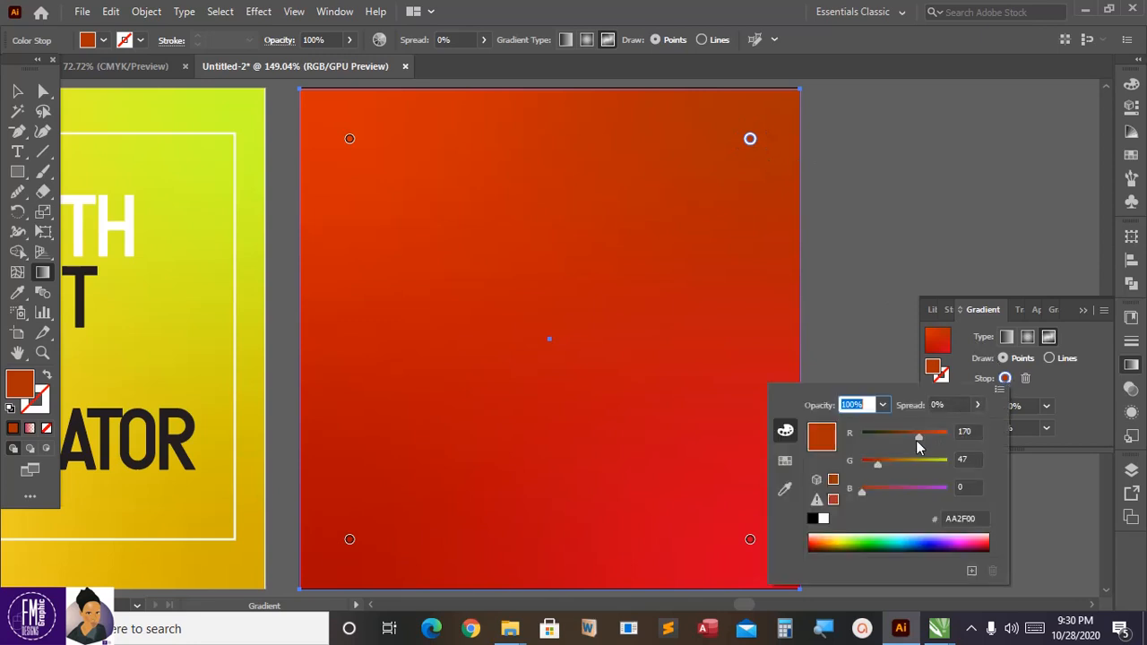
{"action": "left_click_drag", "start_coordinate": [919, 437], "coordinate": [932, 437]}
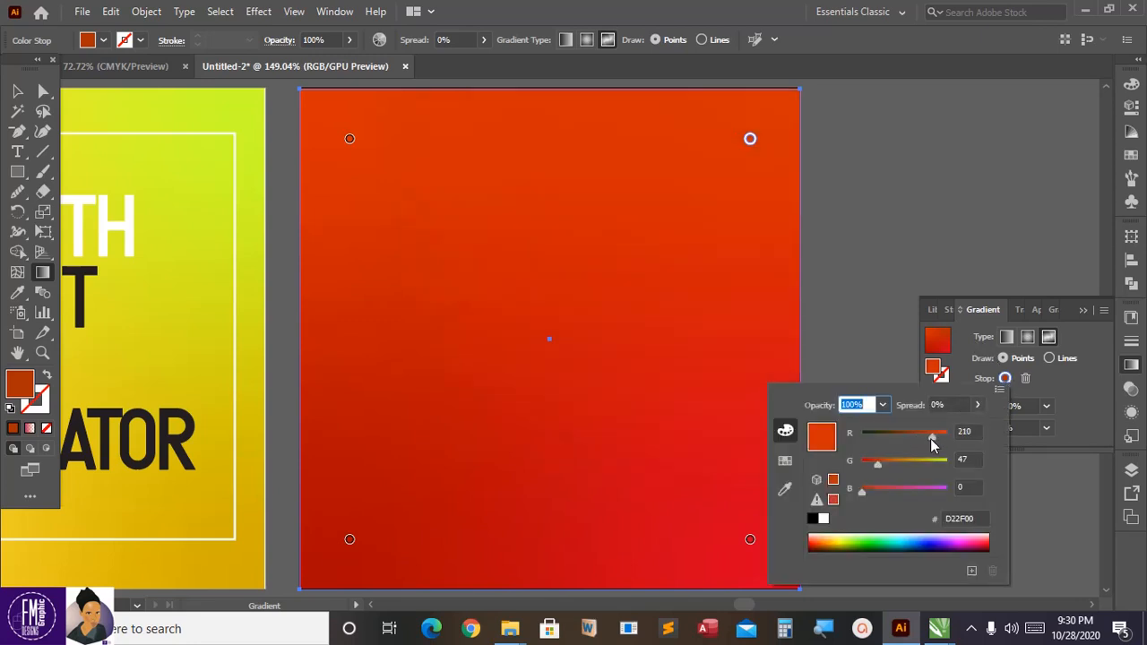
{"action": "left_click_drag", "start_coordinate": [931, 436], "coordinate": [934, 436]}
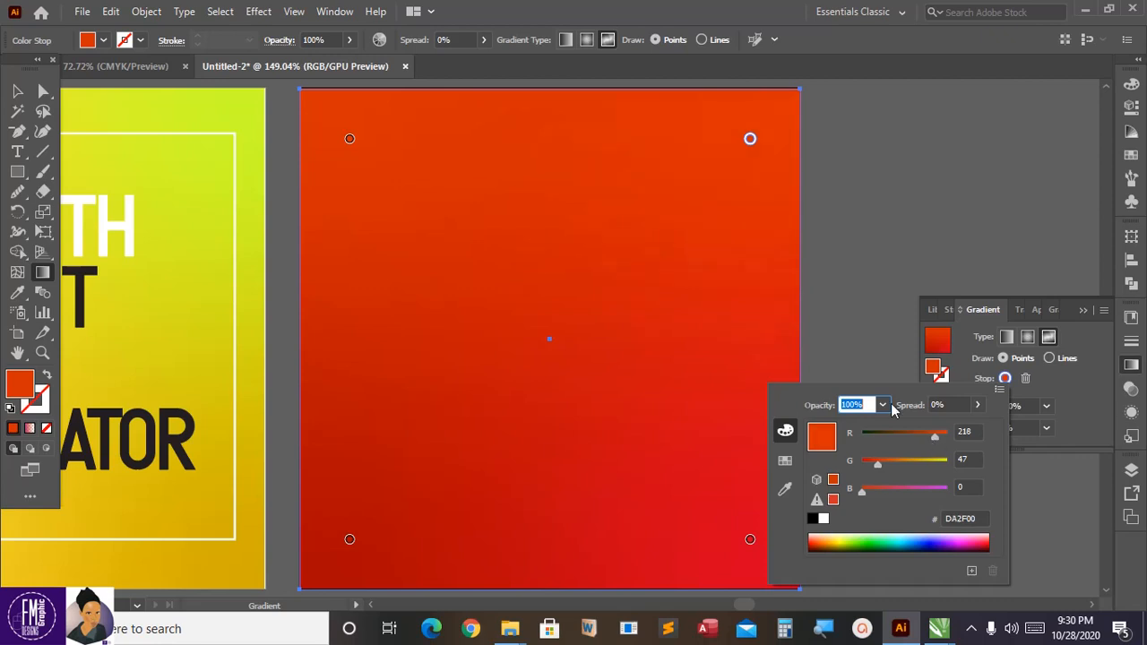
{"action": "mouse_move", "coordinate": [679, 559]}
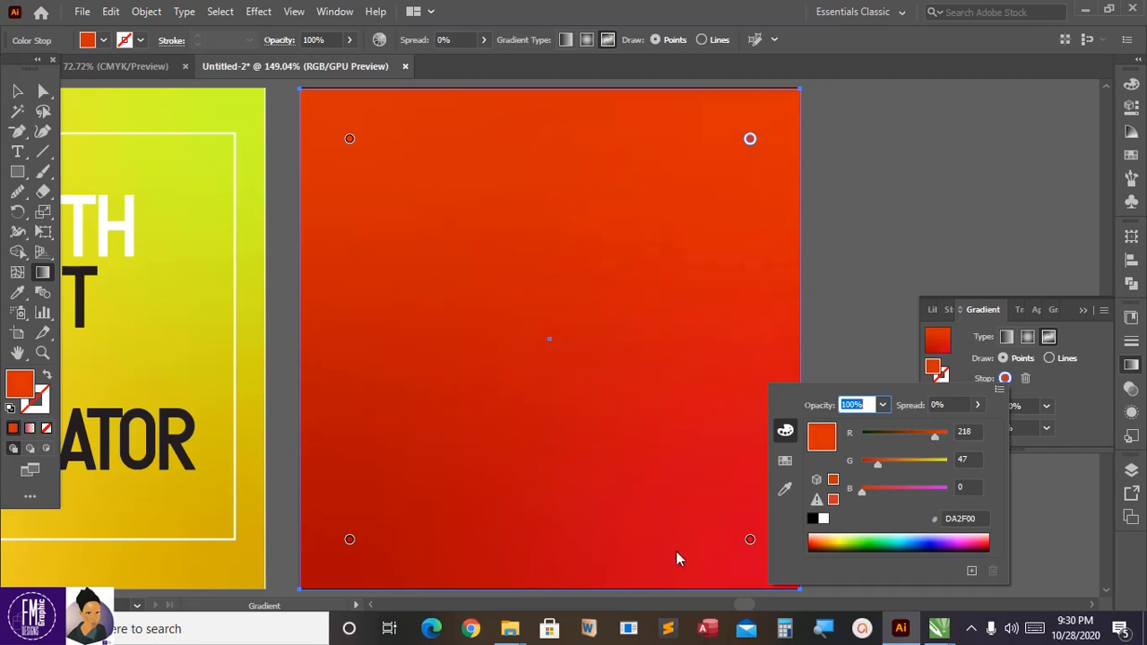
{"action": "mouse_move", "coordinate": [994, 273]}
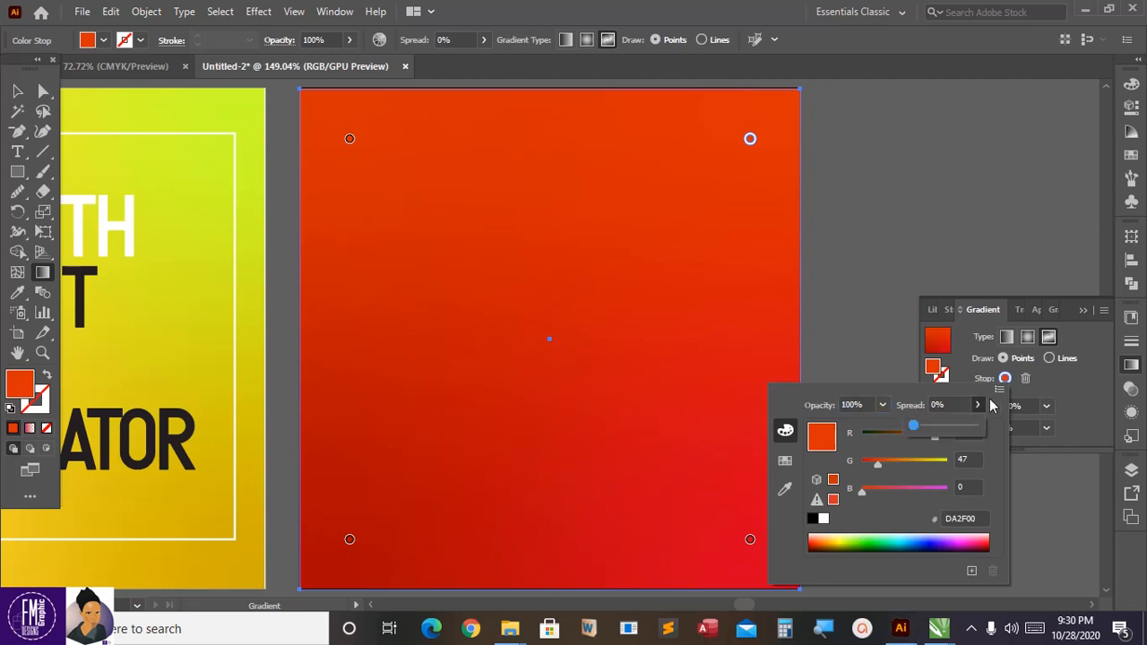
{"action": "mouse_move", "coordinate": [985, 407]}
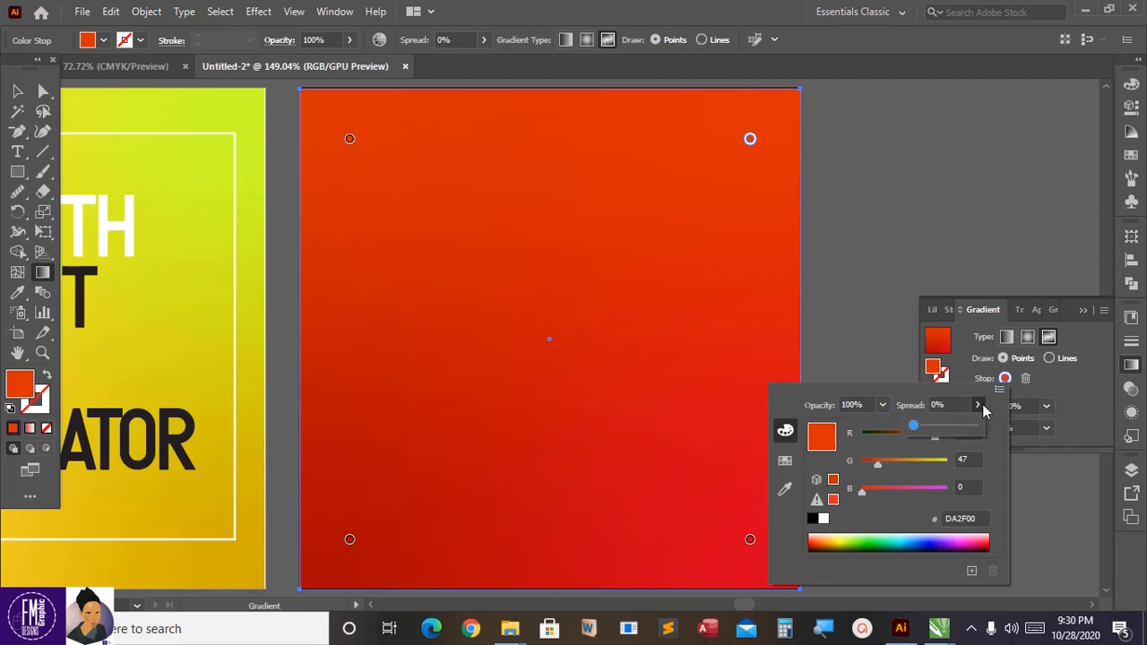
{"action": "left_click", "coordinate": [1083, 310]}
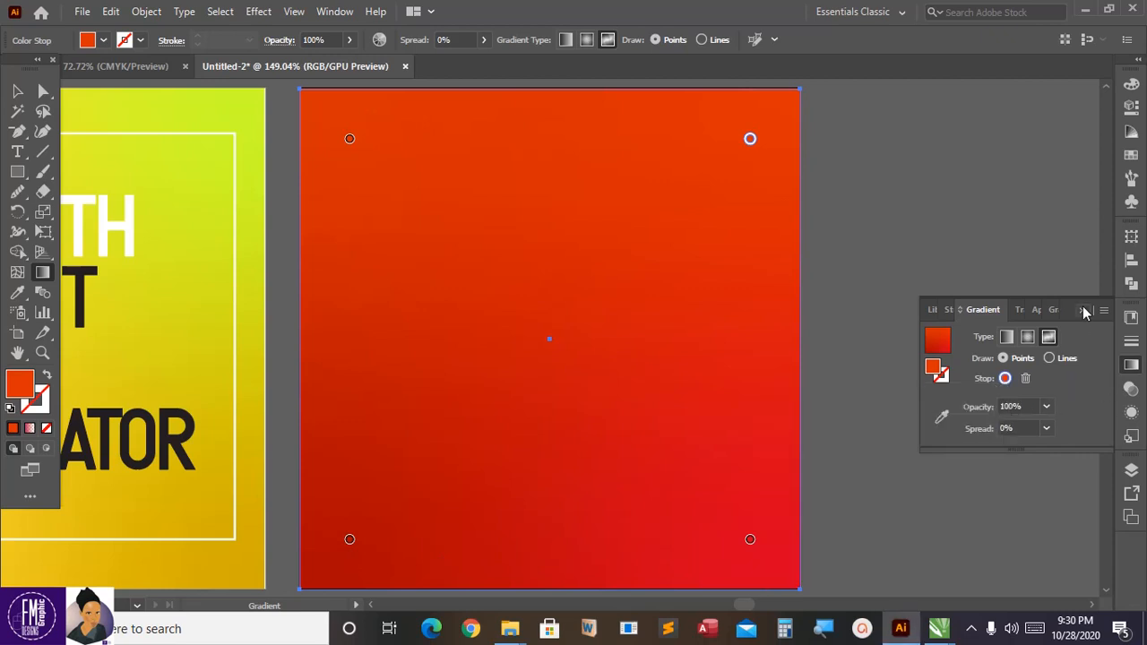
{"action": "mouse_move", "coordinate": [640, 324]}
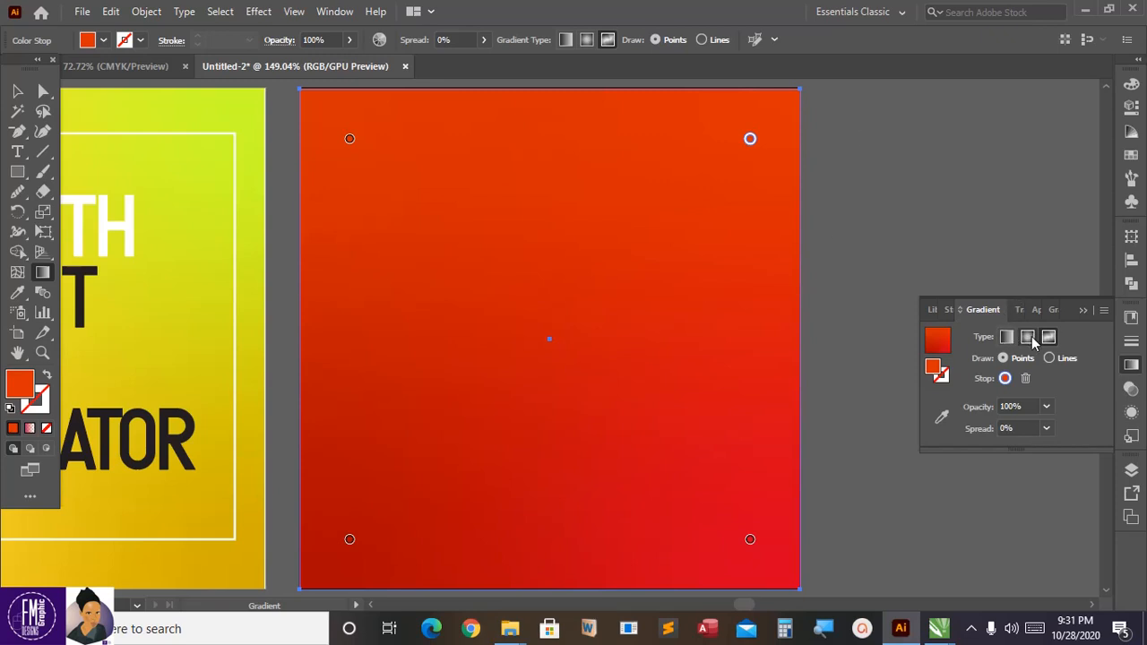
Try radial, then a slightly tilted linear gradient, and settle on a yellow/white/navy freeform gradient
{"action": "left_click", "coordinate": [1026, 337]}
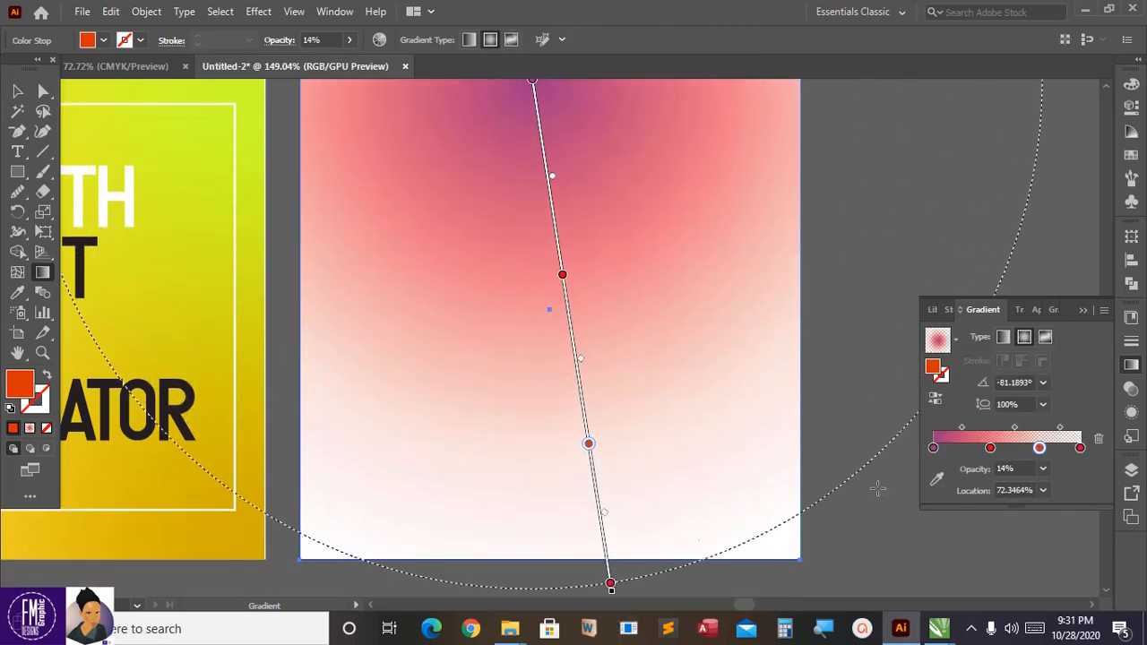
{"action": "left_click", "coordinate": [1003, 337]}
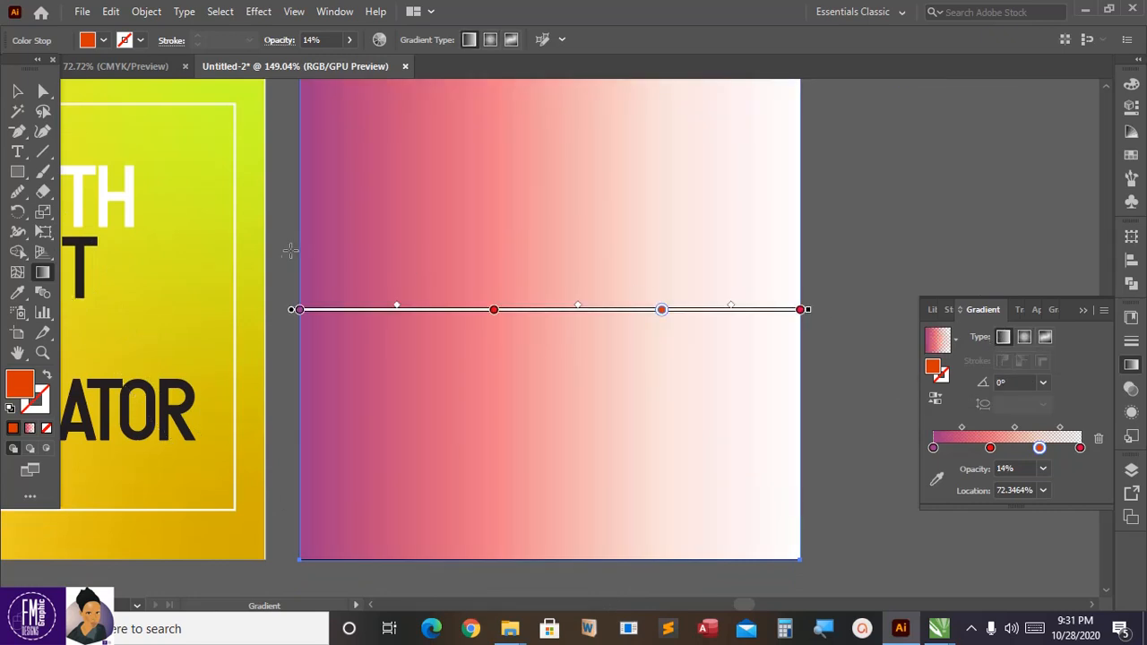
{"action": "left_click_drag", "start_coordinate": [800, 309], "coordinate": [990, 287]}
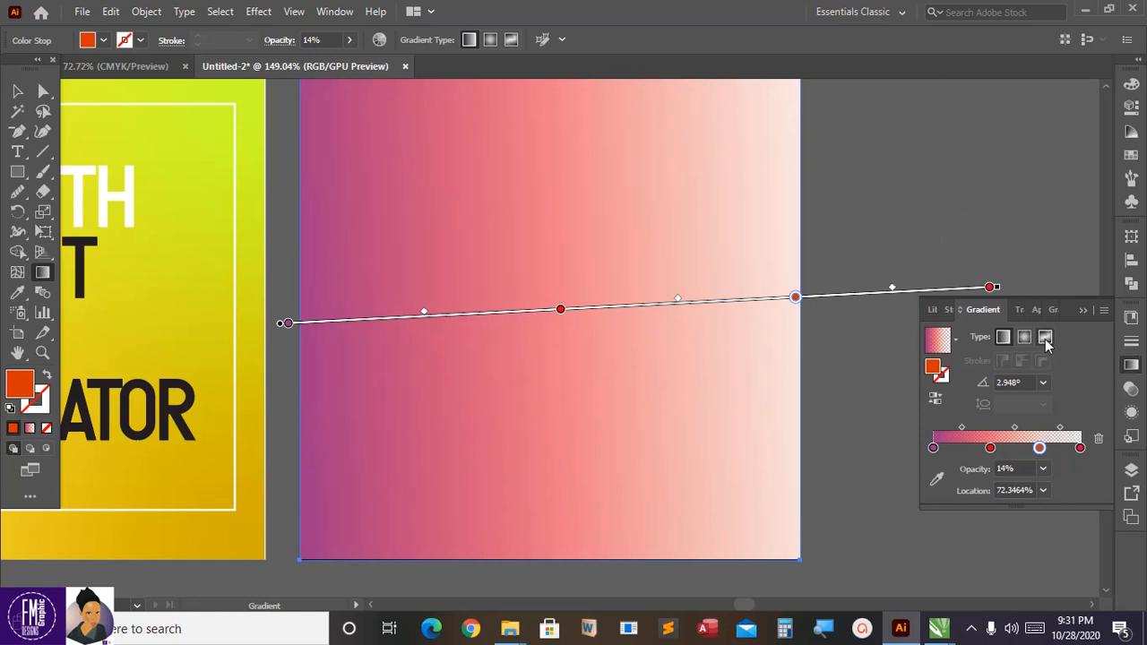
{"action": "left_click", "coordinate": [1048, 337]}
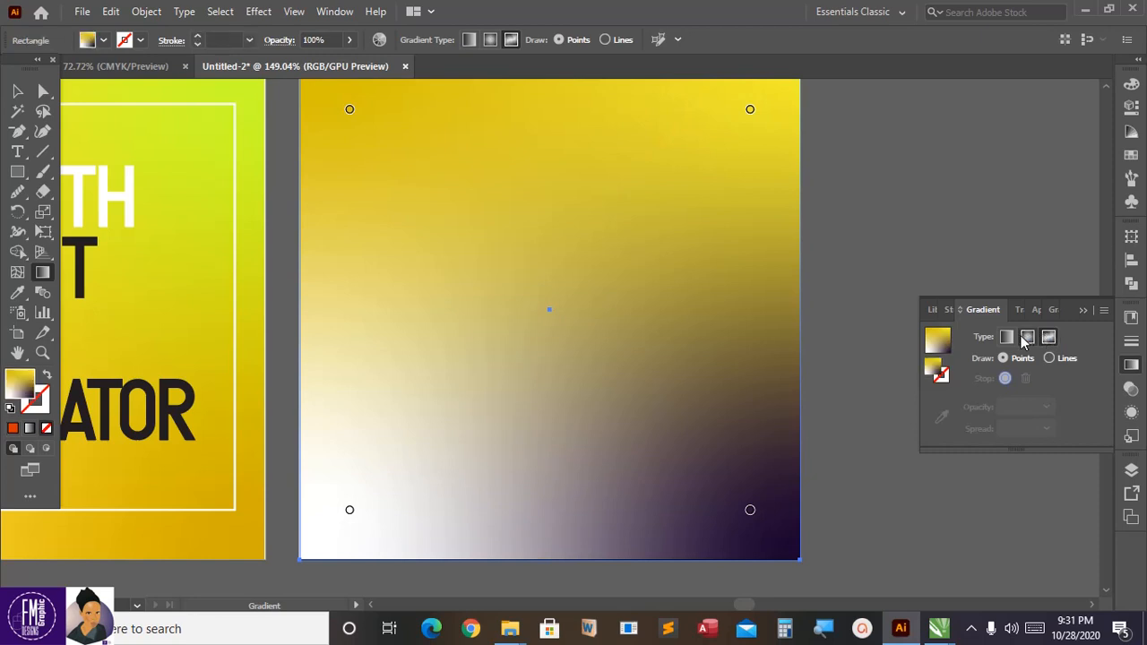
Toggle the square between radial, linear and freeform gradients, finishing on the freeform fill
{"action": "left_click", "coordinate": [1025, 338]}
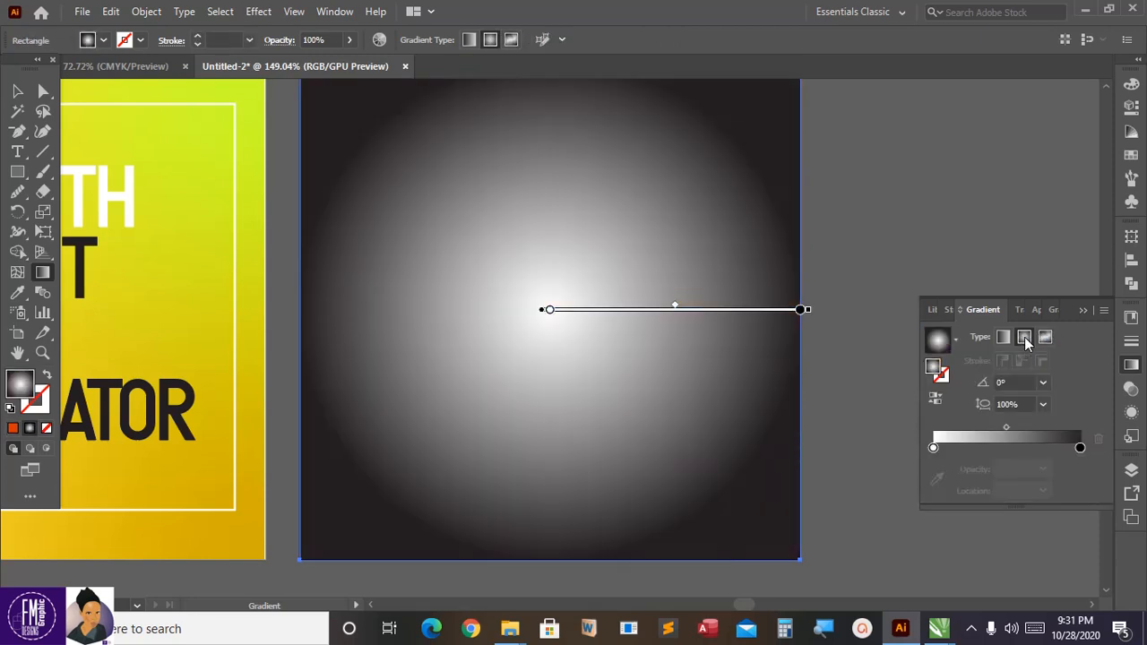
{"action": "left_click", "coordinate": [1045, 337]}
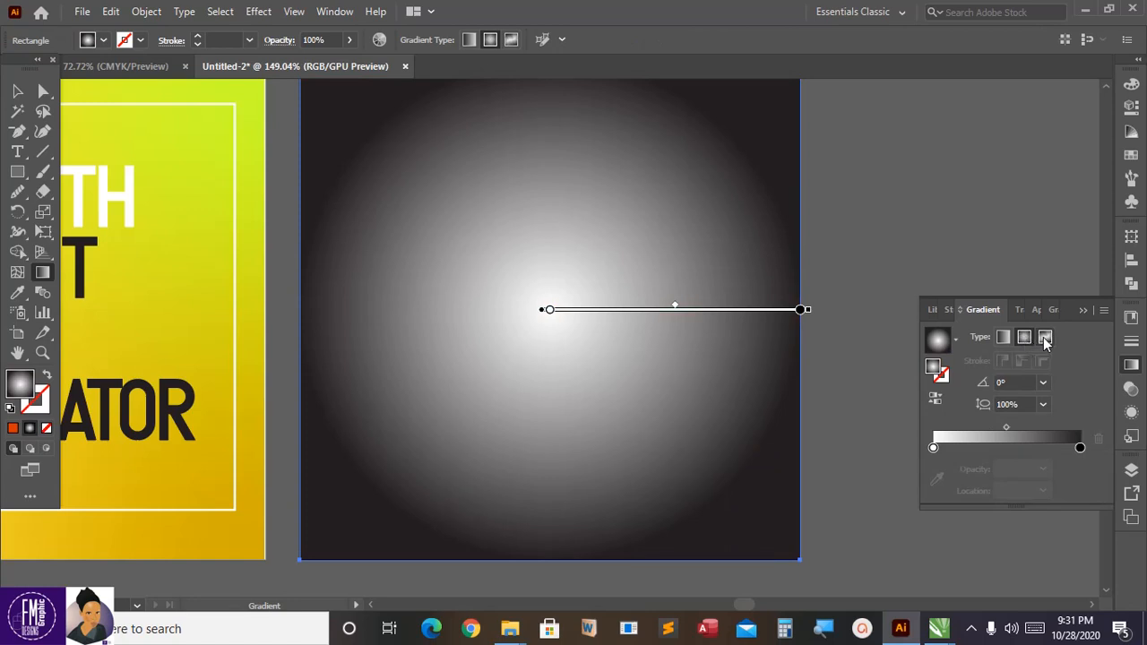
{"action": "left_click", "coordinate": [1046, 337]}
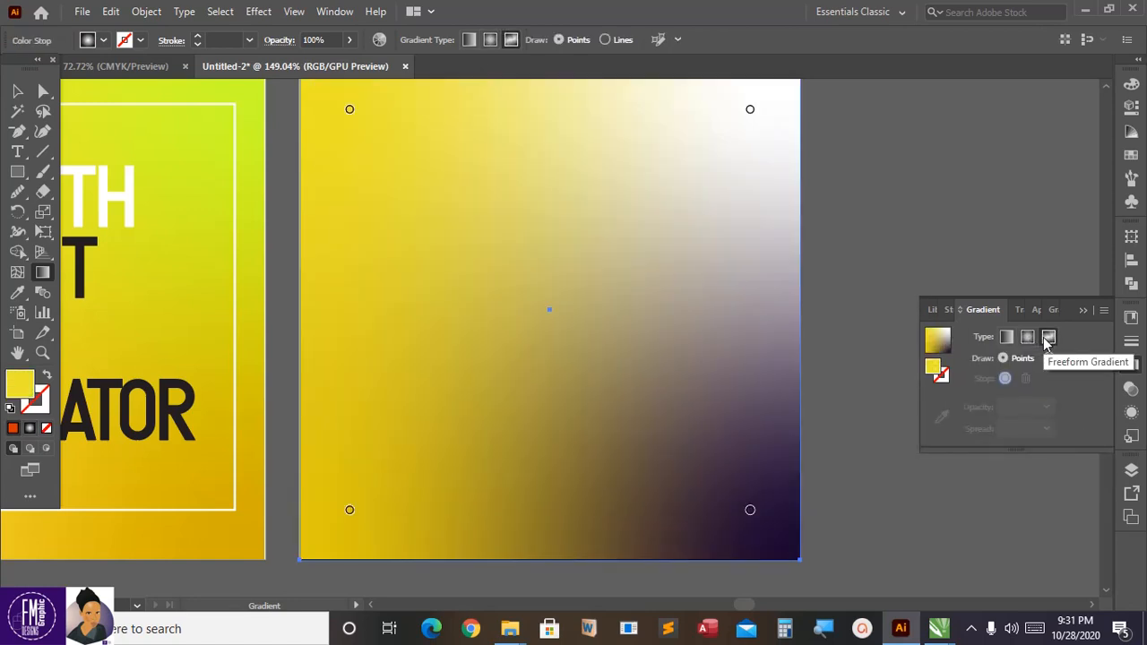
{"action": "left_click", "coordinate": [1003, 337]}
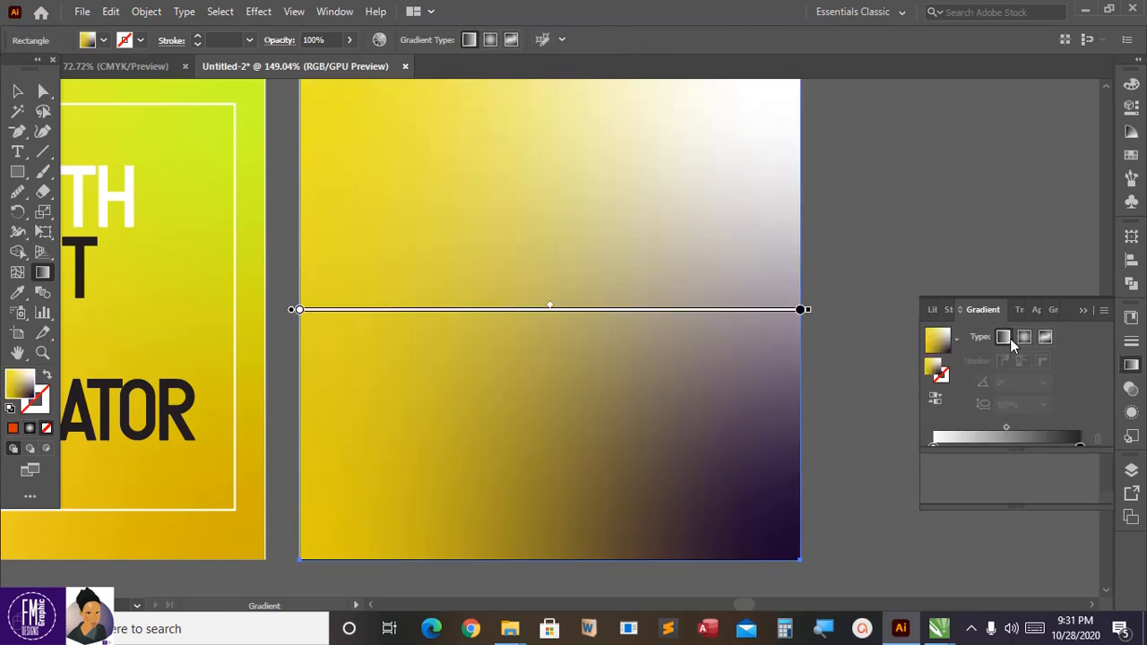
{"action": "left_click", "coordinate": [1044, 337]}
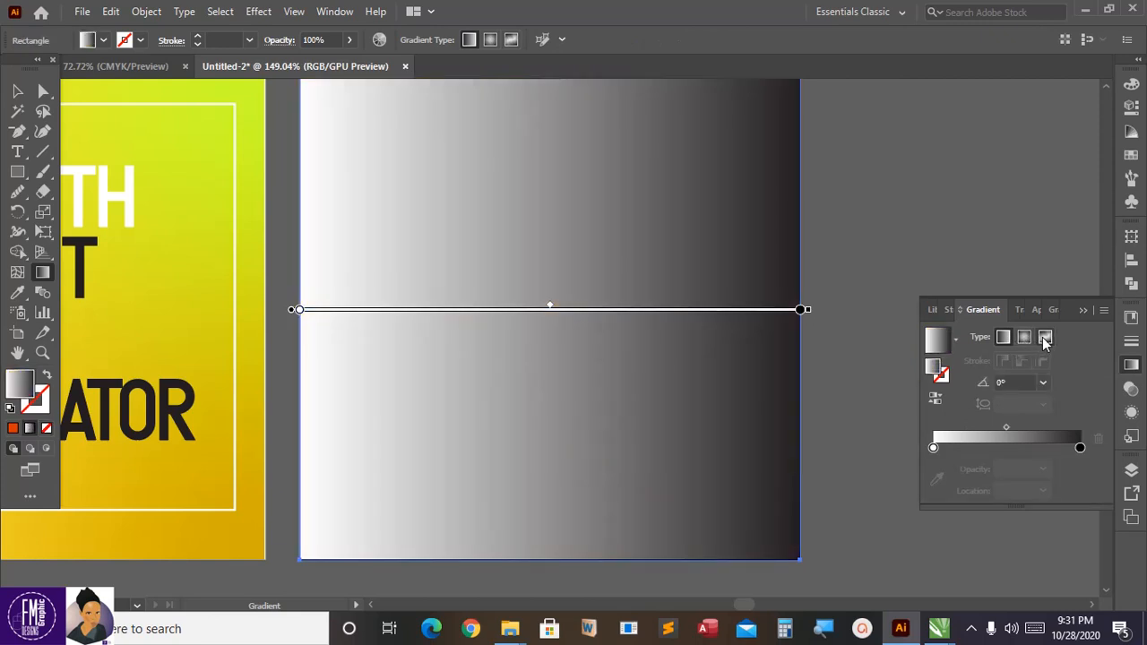
{"action": "left_click", "coordinate": [1046, 337]}
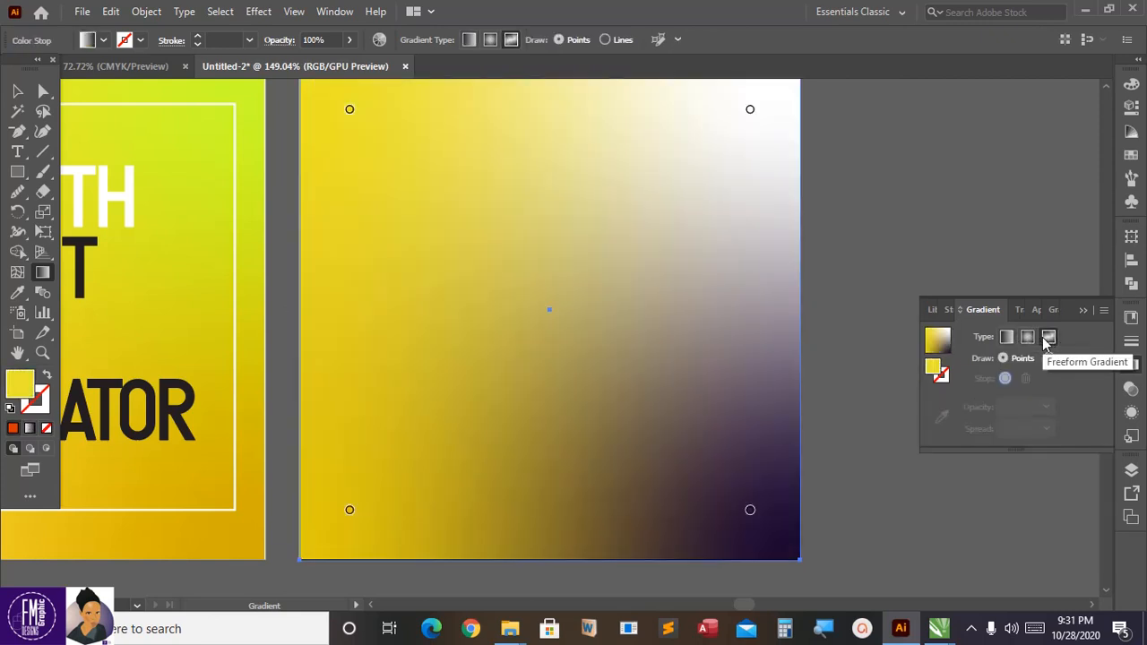
{"action": "left_click", "coordinate": [1048, 337]}
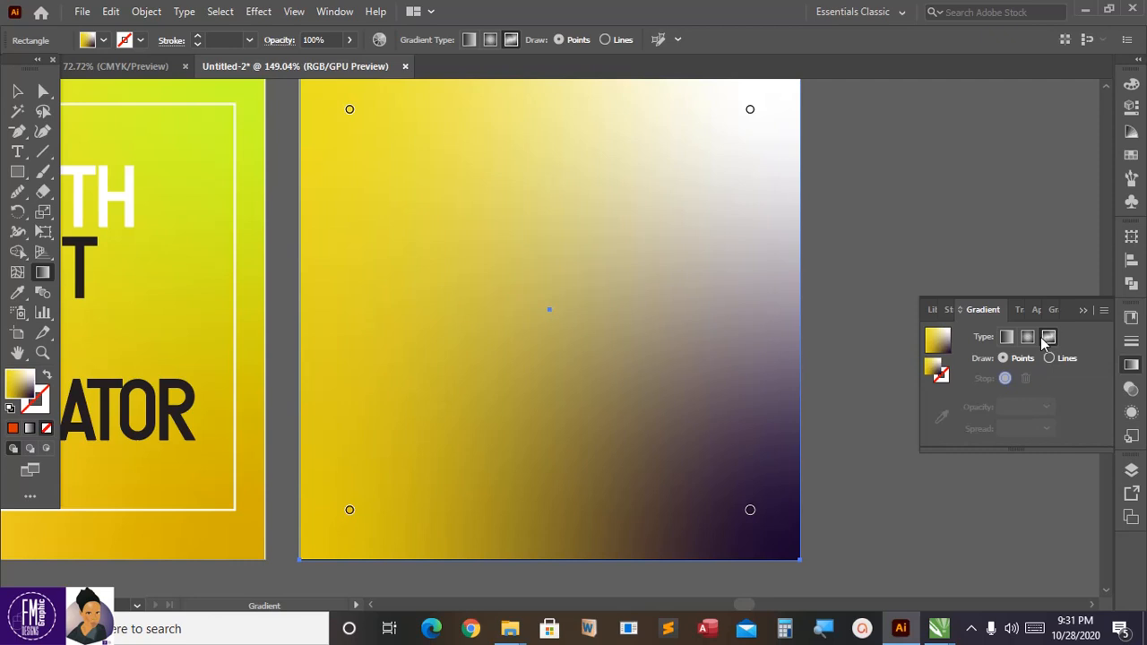
{"action": "left_click", "coordinate": [1045, 337]}
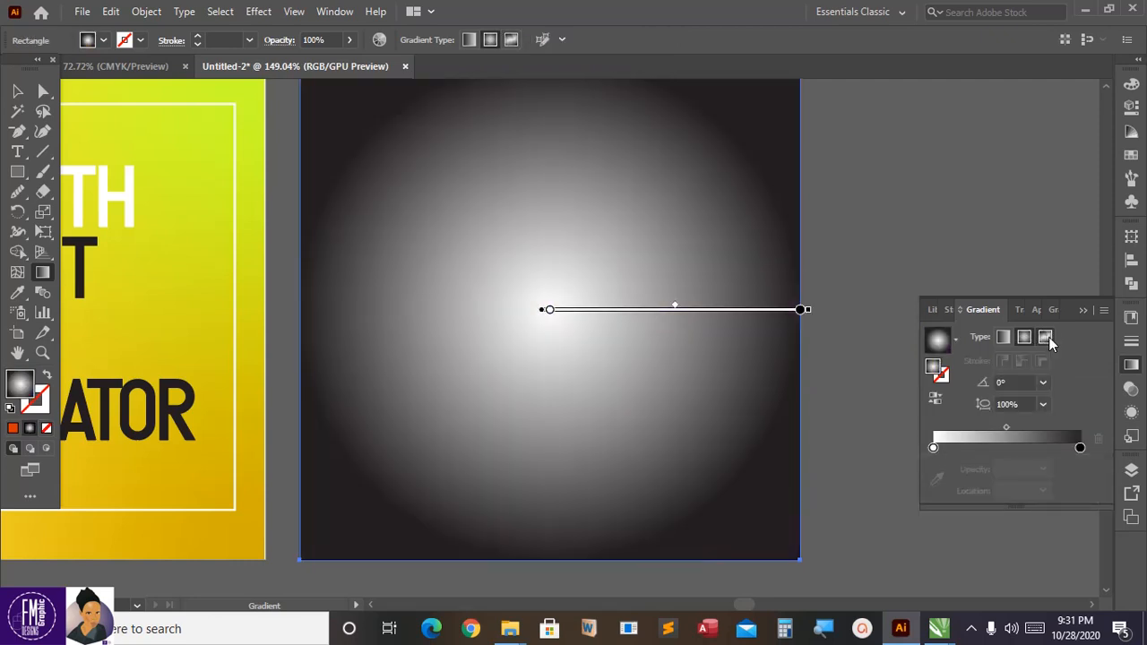
{"action": "left_click", "coordinate": [1048, 337]}
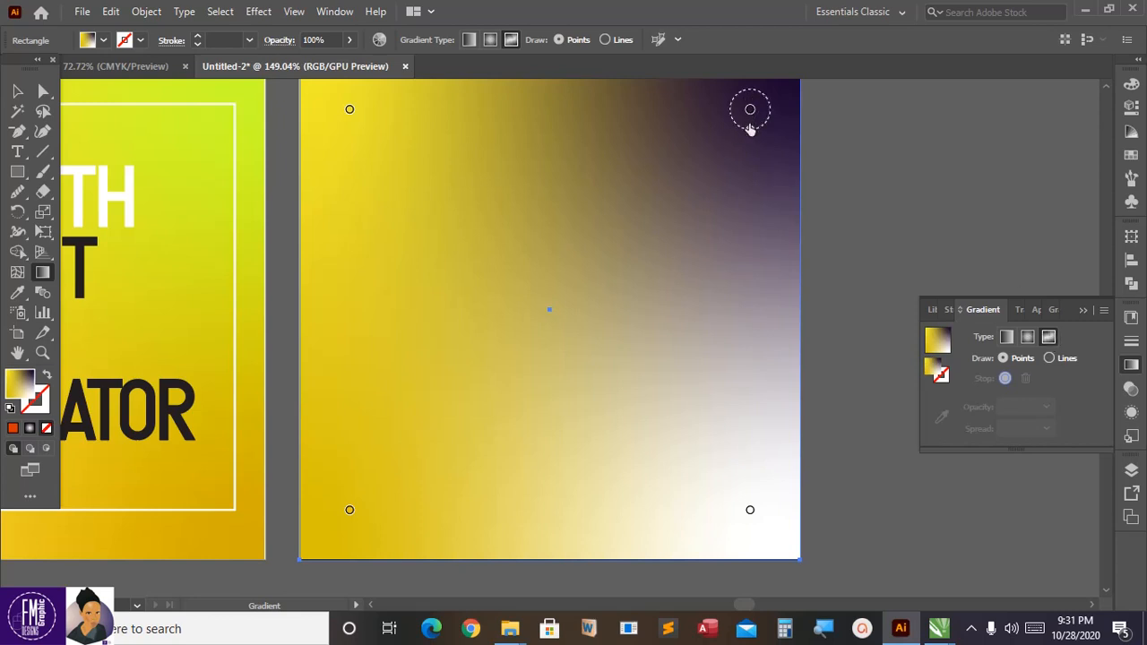
Drag the top-right navy point toward the centre and the bottom-left yellow point inward
{"action": "left_click_drag", "start_coordinate": [750, 109], "coordinate": [718, 171]}
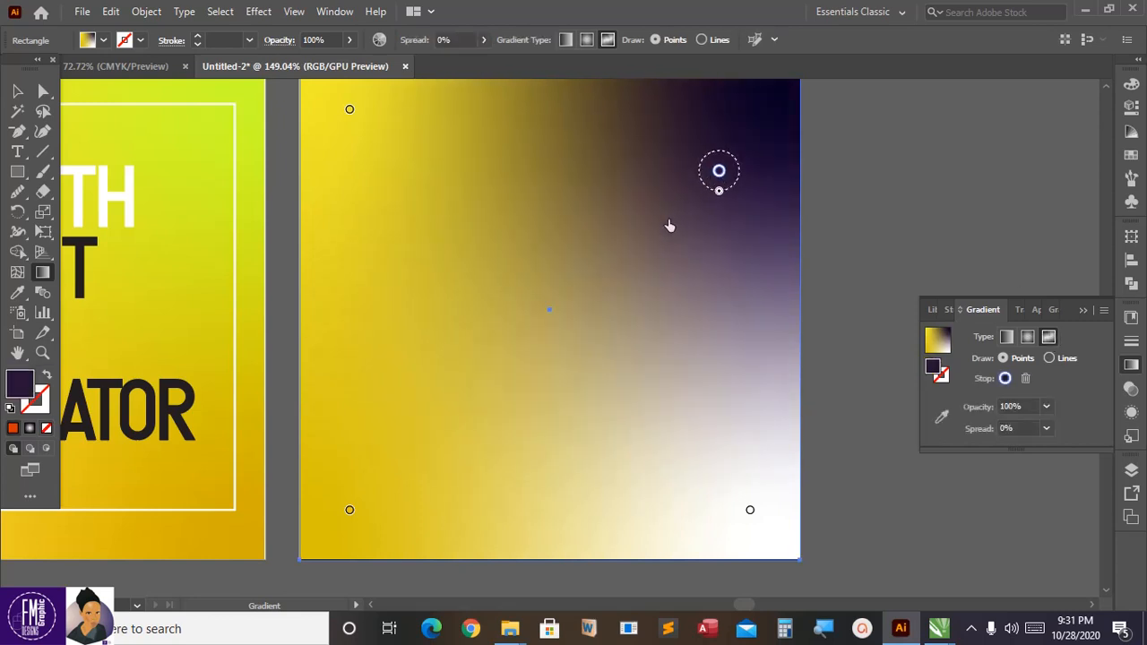
{"action": "left_click_drag", "start_coordinate": [719, 170], "coordinate": [663, 224]}
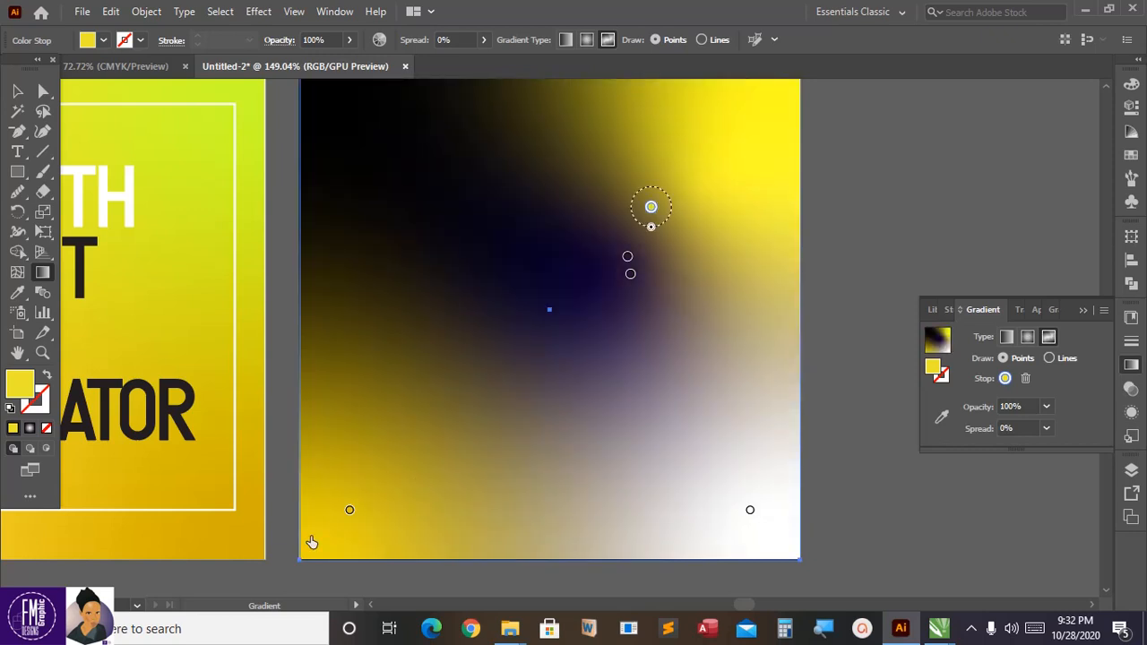
{"action": "left_click_drag", "start_coordinate": [652, 207], "coordinate": [470, 439]}
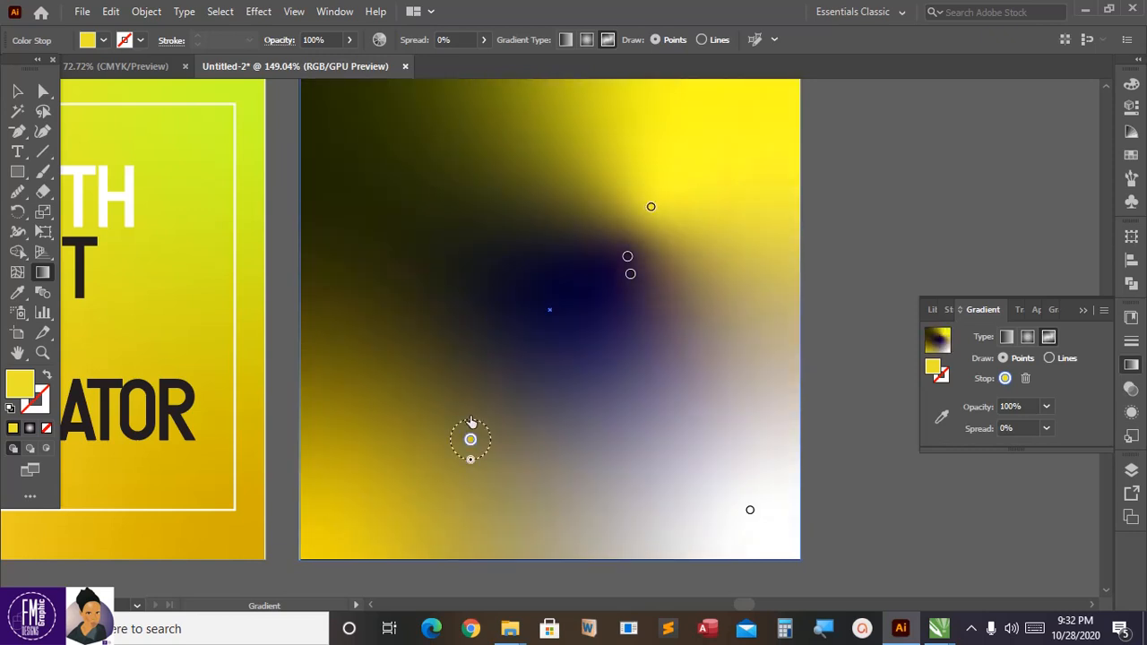